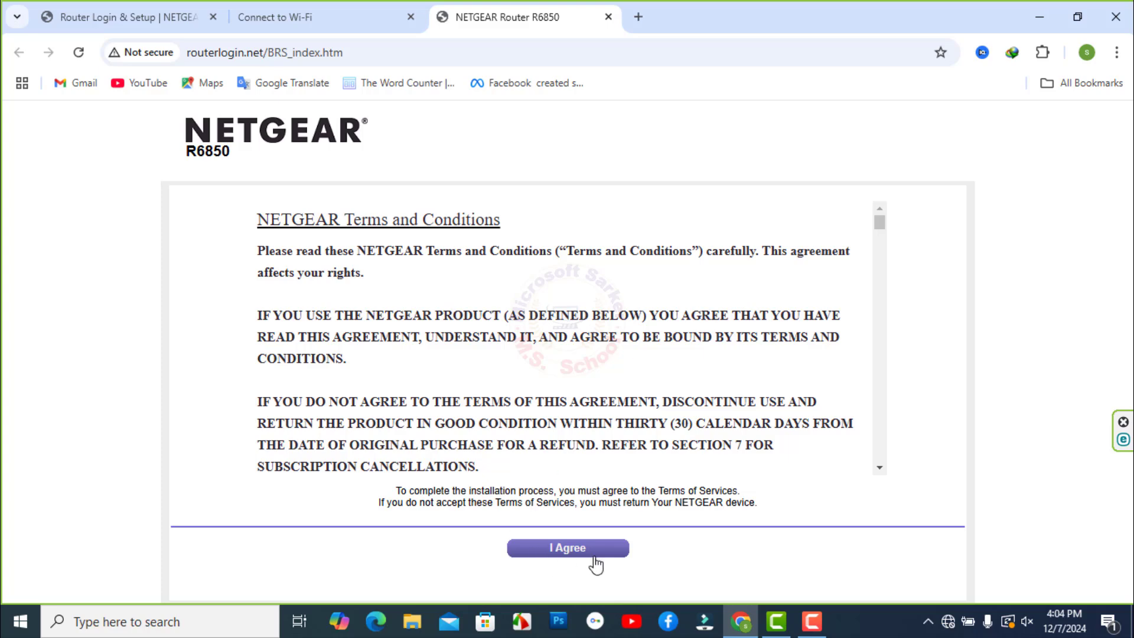
Step: Accept the terms and choose manual Internet configuration, confirming the warning
click(567, 547)
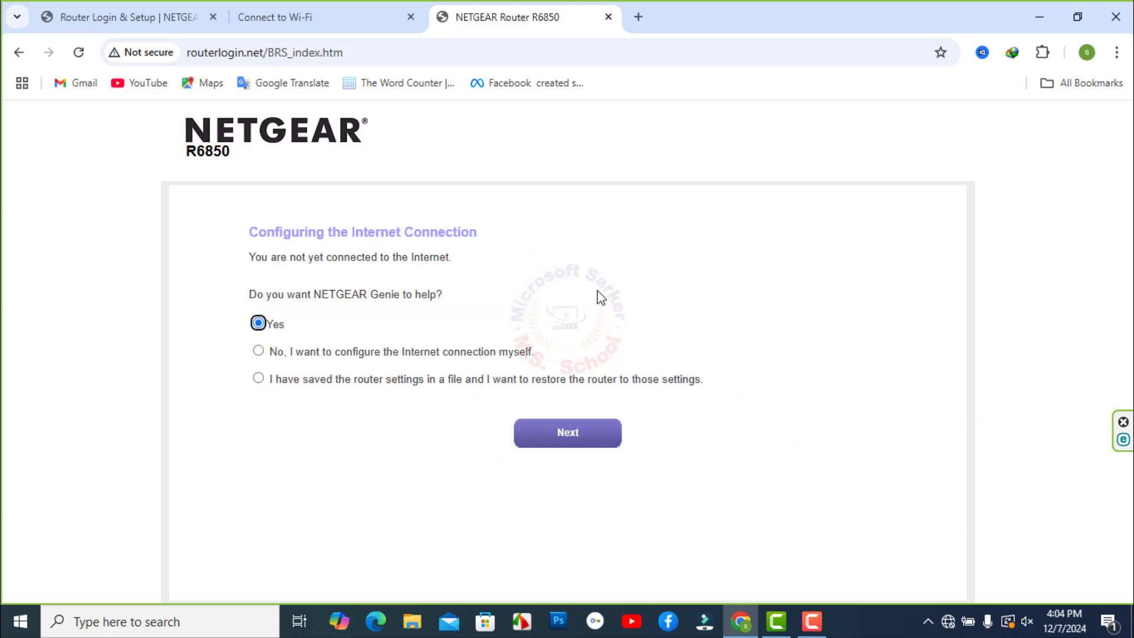
click(258, 351)
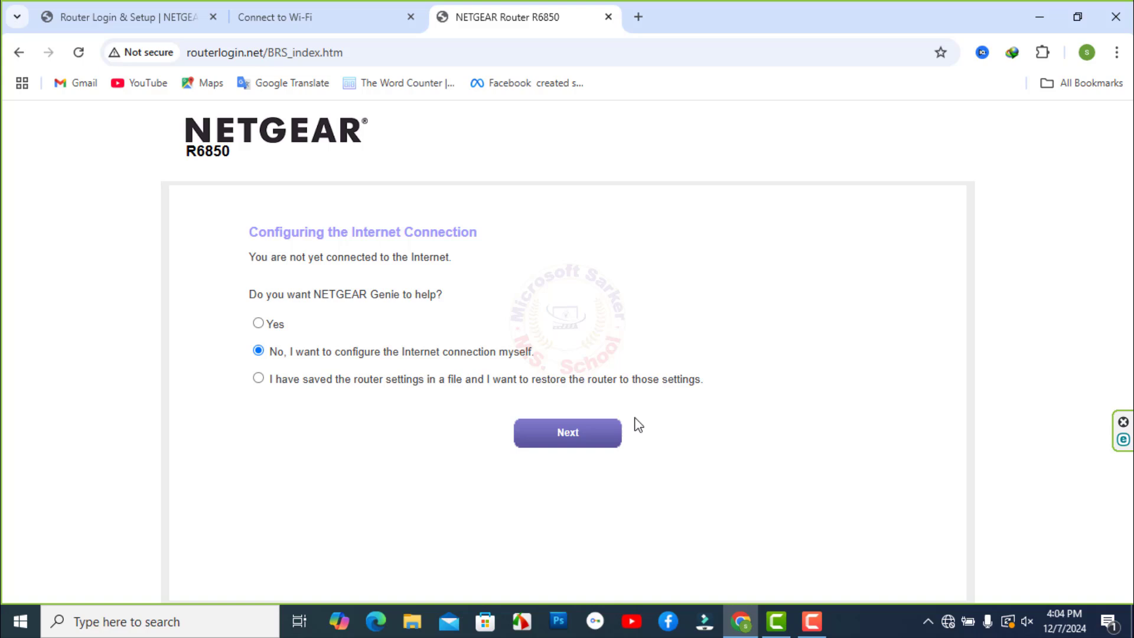
click(567, 432)
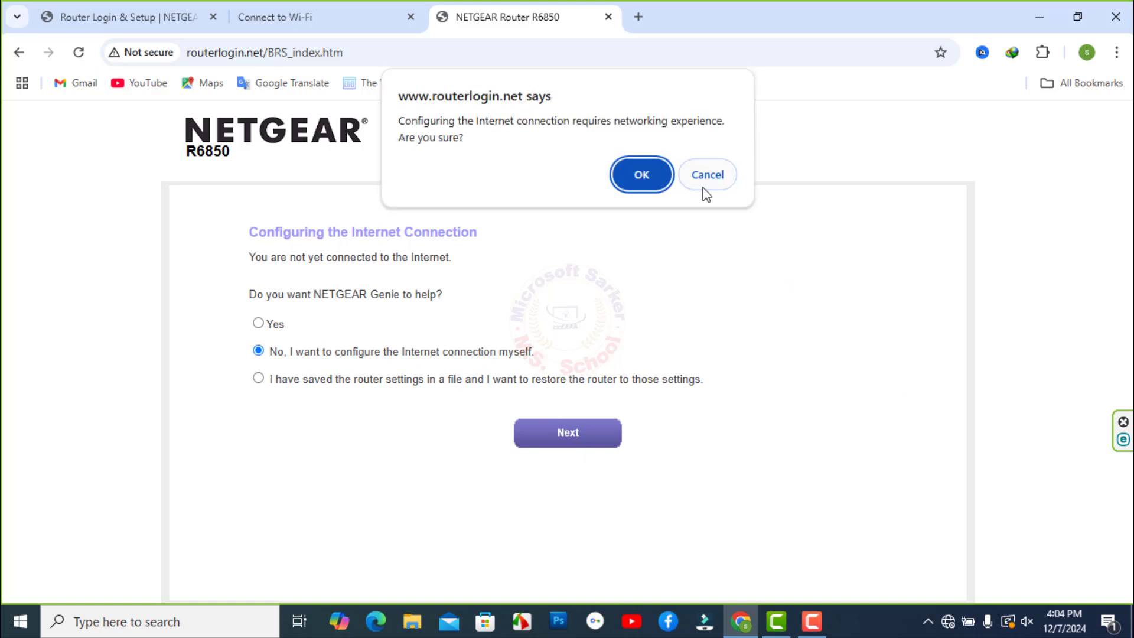
click(639, 174)
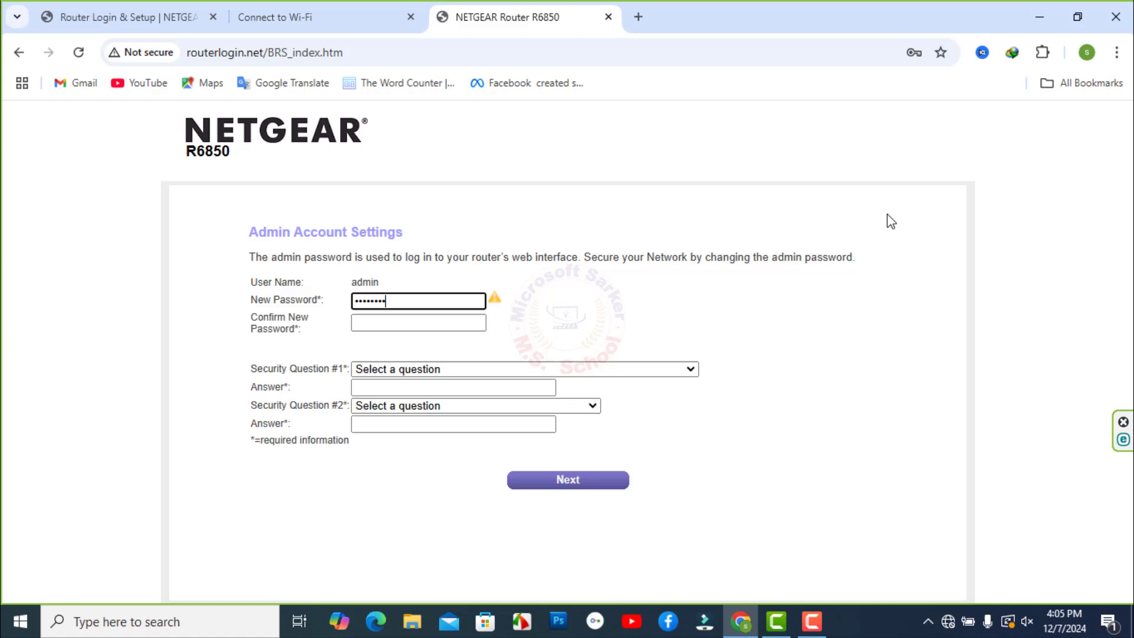
Step: Confirm the admin password, answer the first-school and second security questions, and submit
click(418, 323)
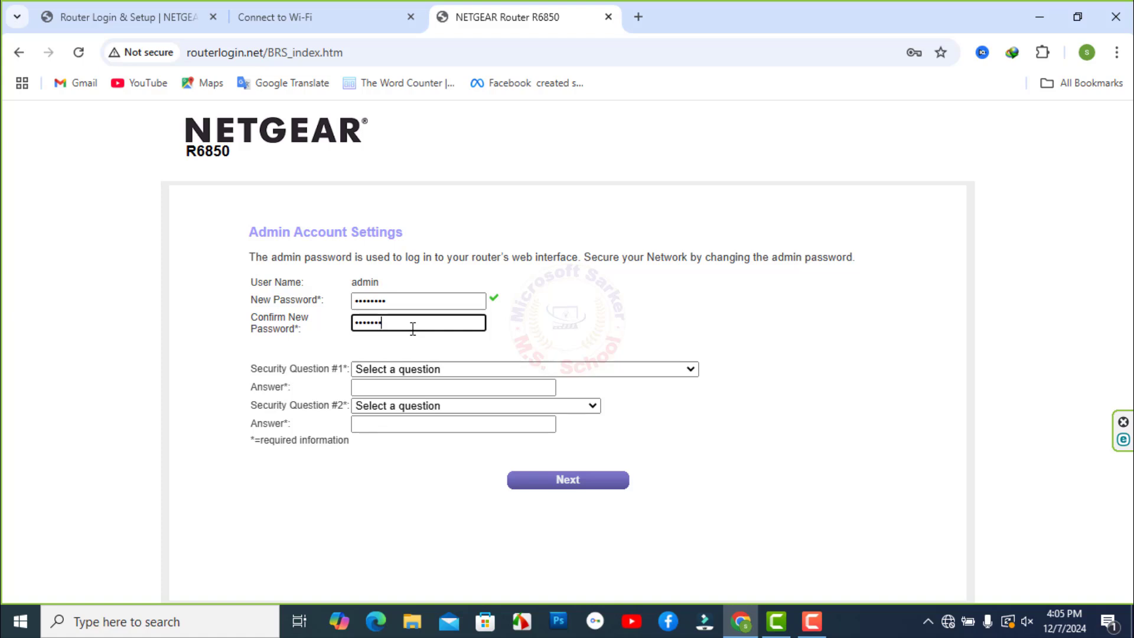
click(521, 368)
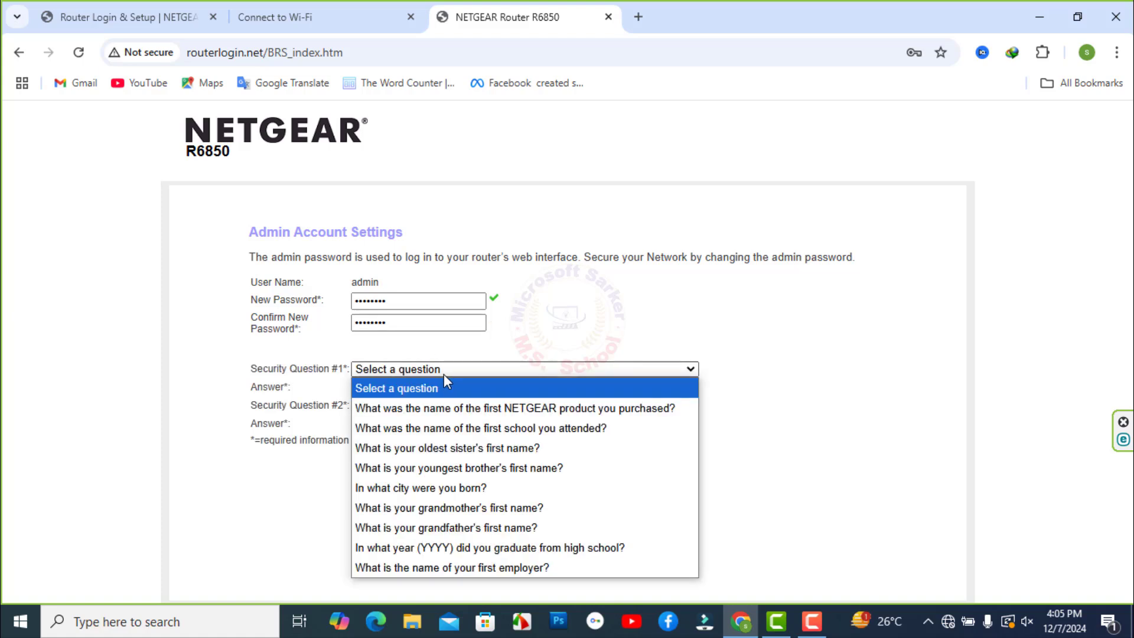
click(479, 428)
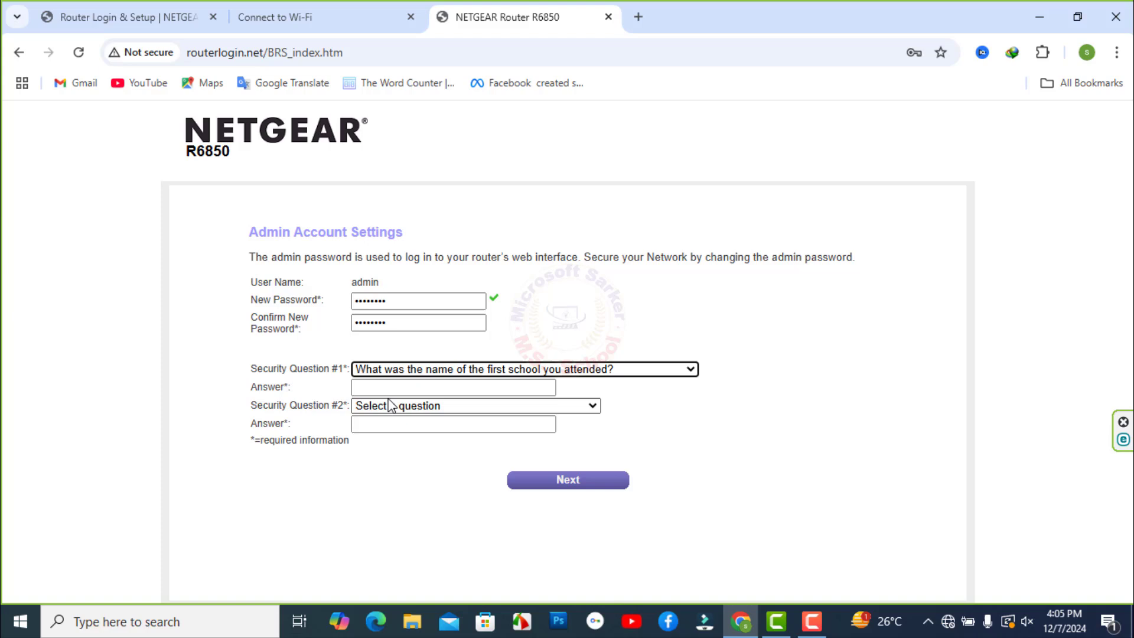
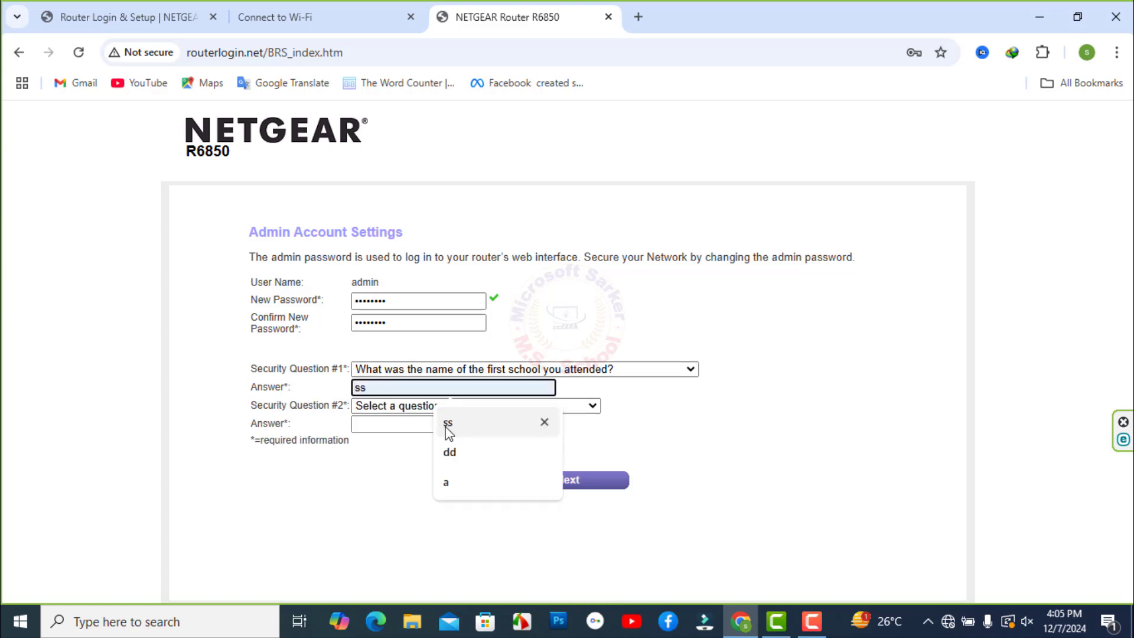
click(474, 405)
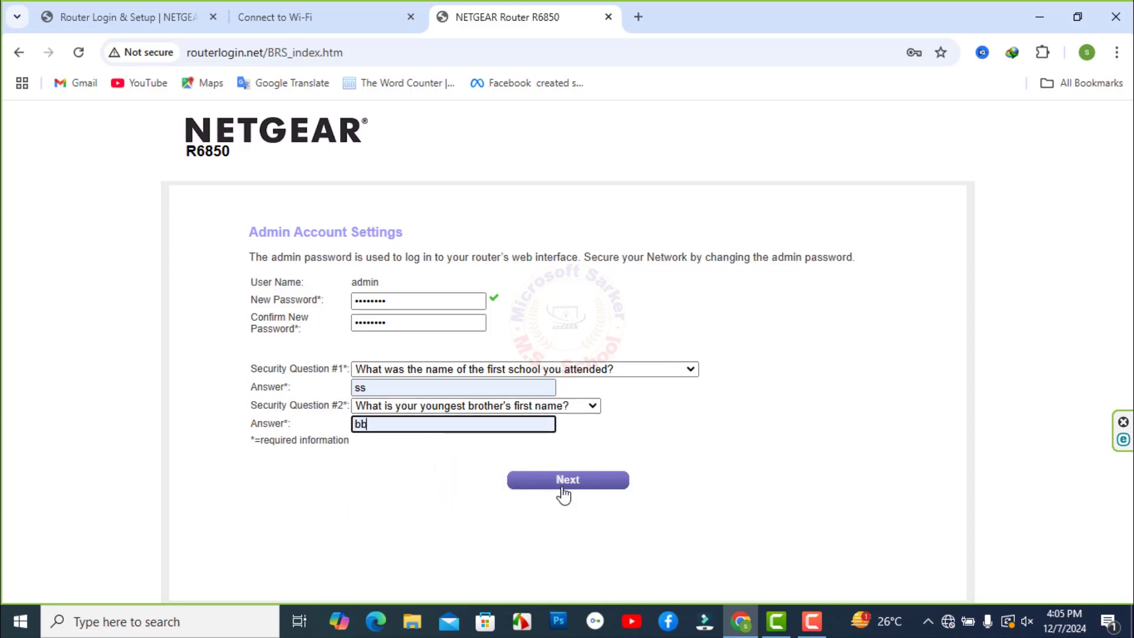
click(567, 480)
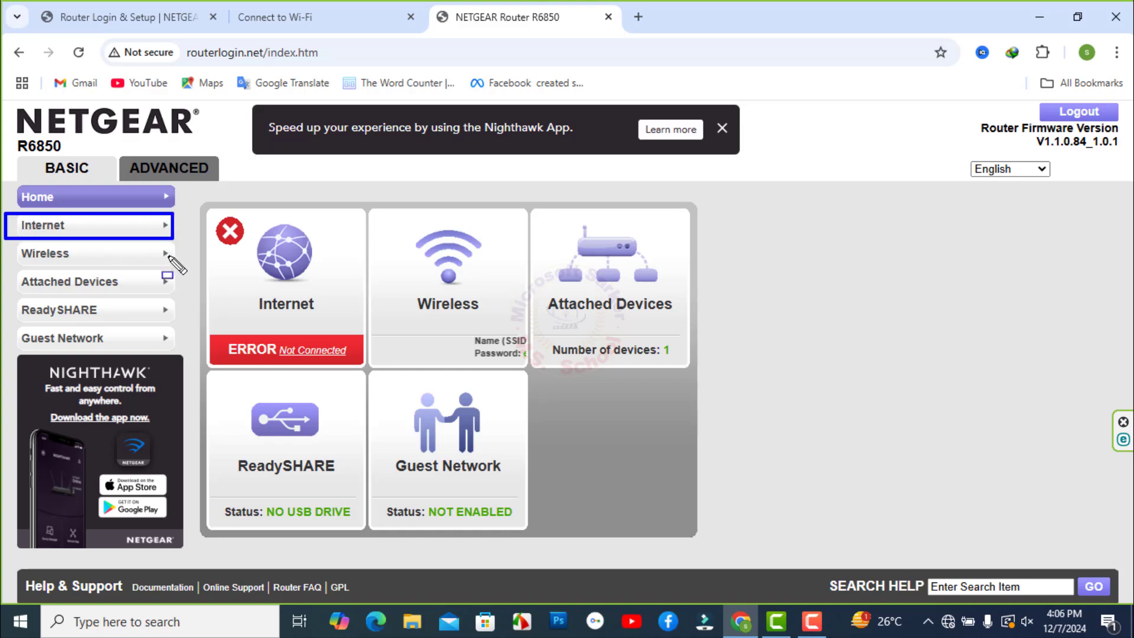
click(72, 225)
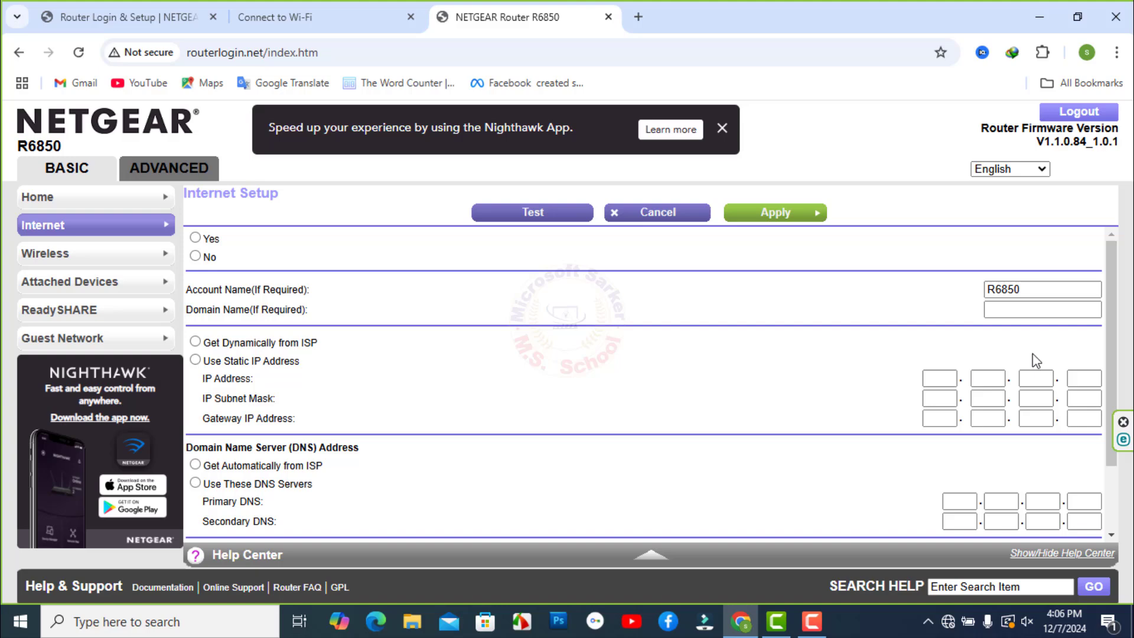
click(196, 276)
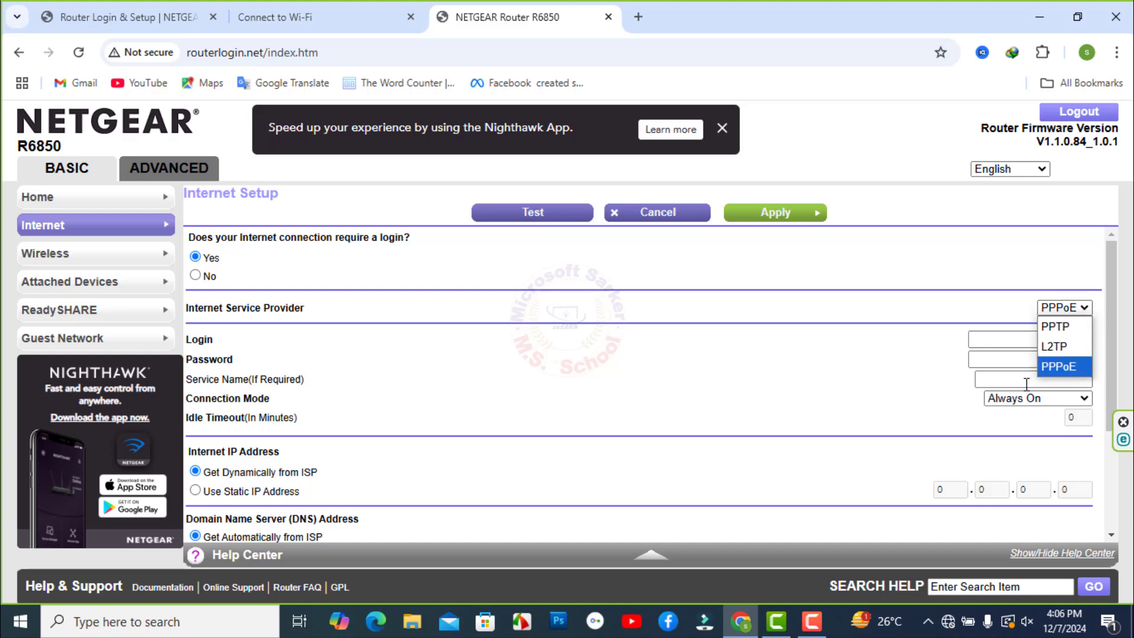
click(1060, 366)
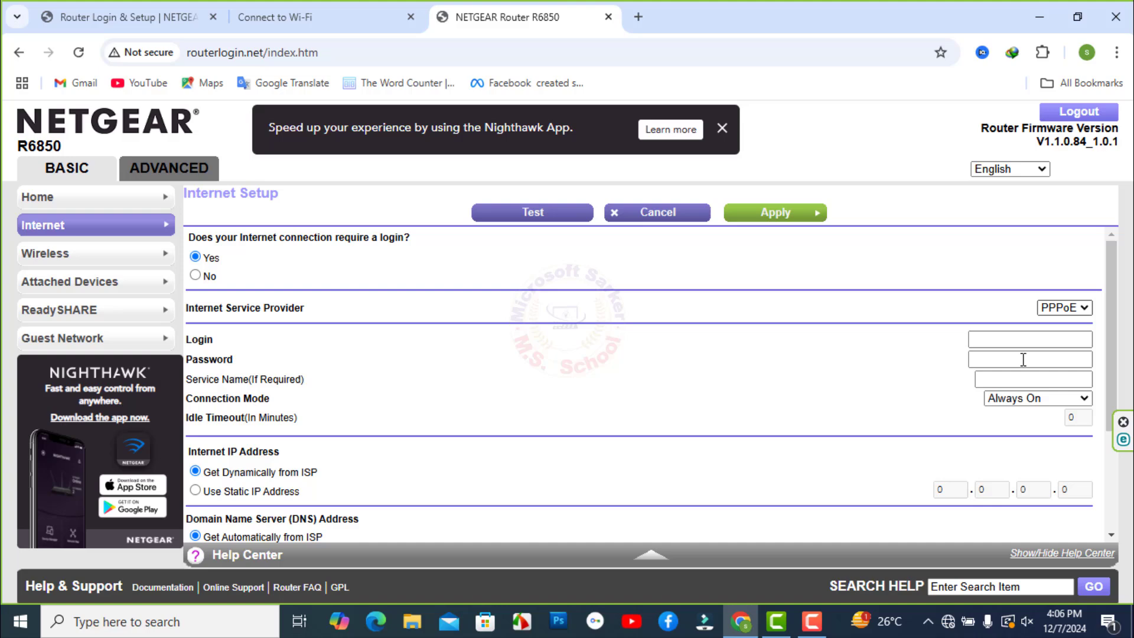
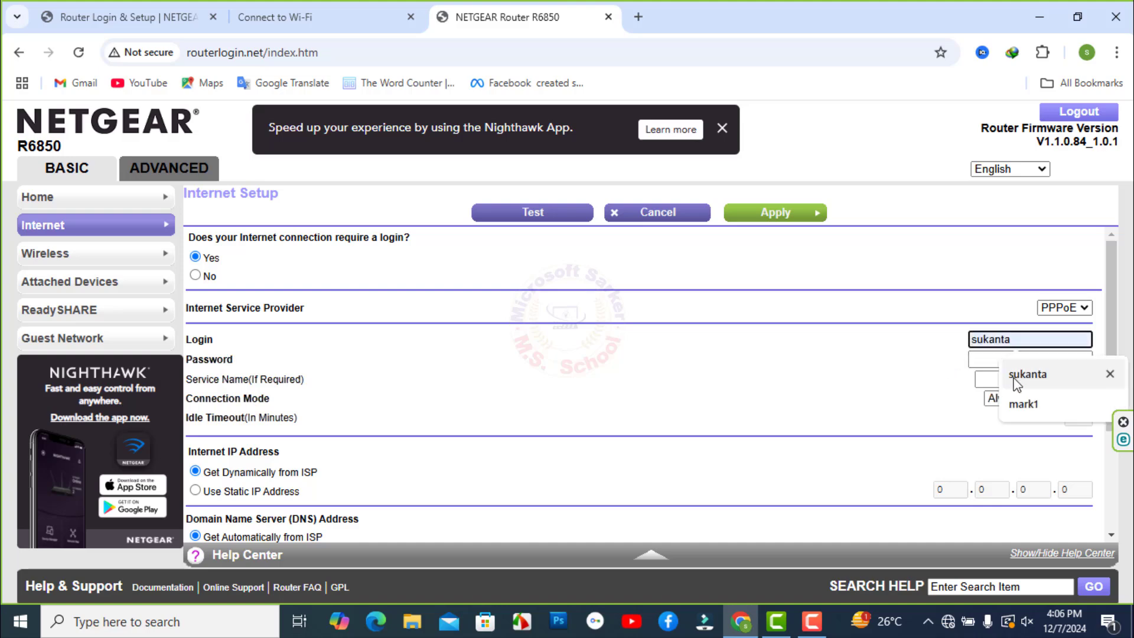
click(1029, 359)
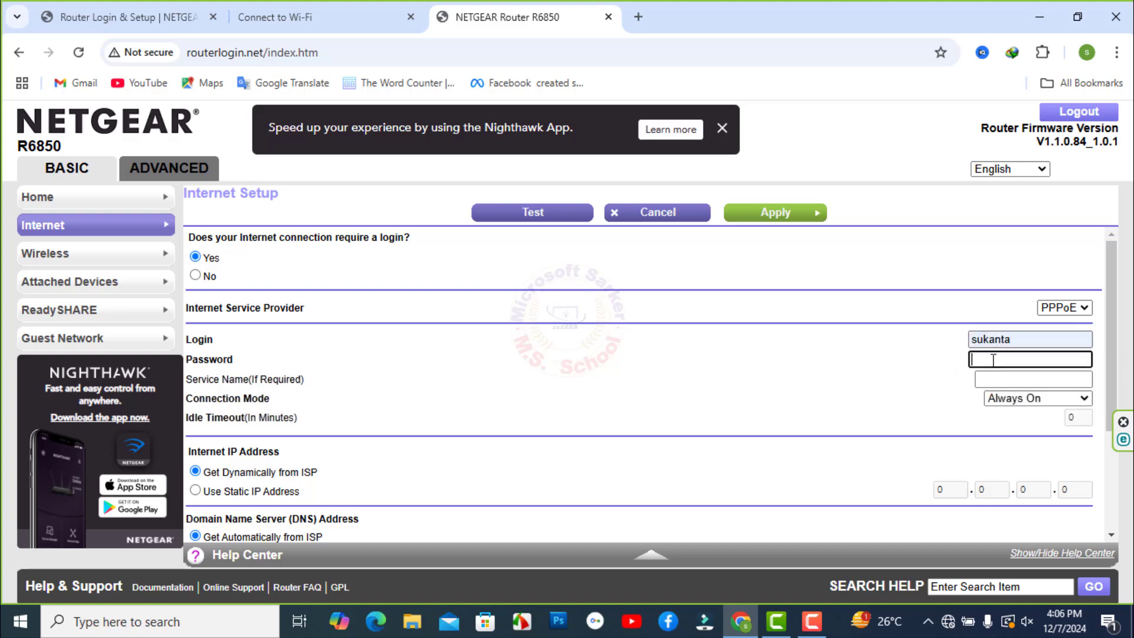
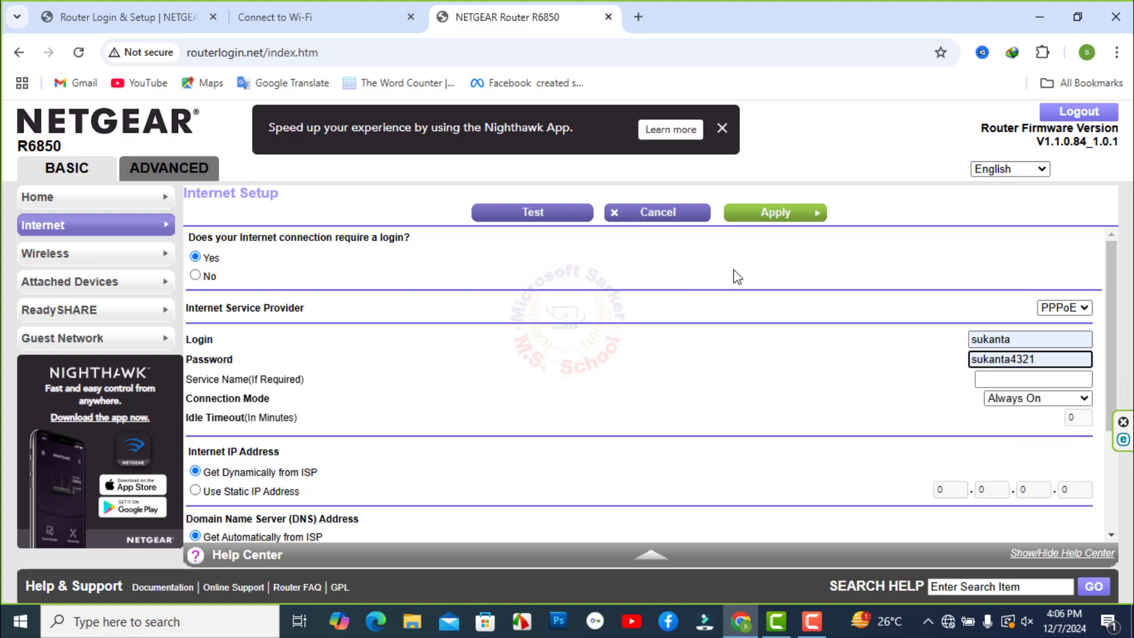
click(772, 212)
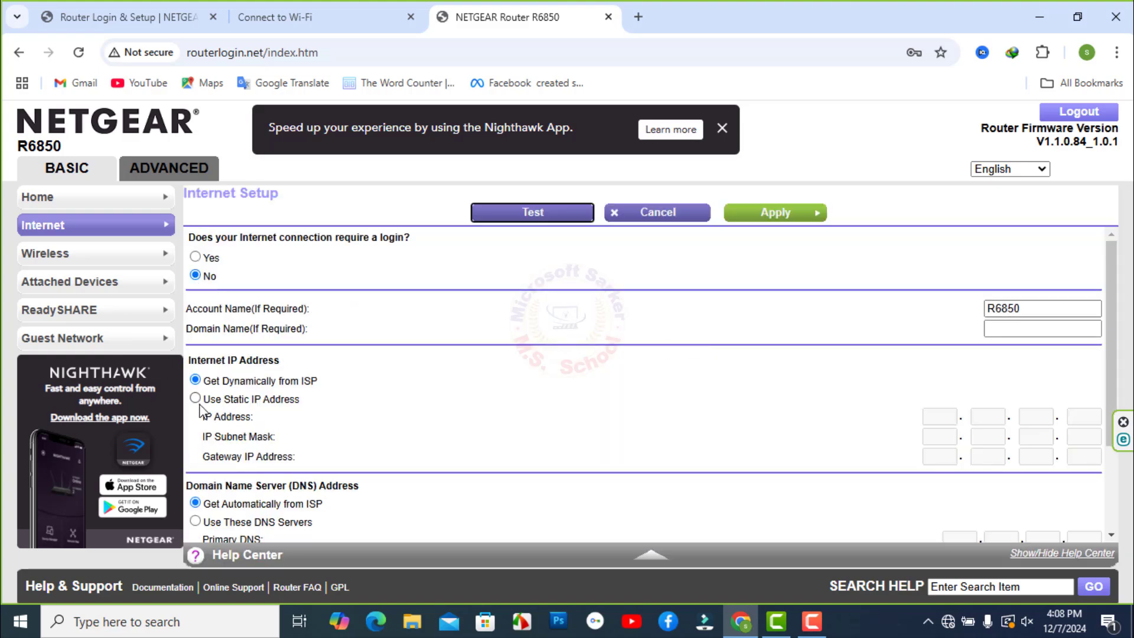
Step: Apply static IP 192.168.1.11, mask 255.255.255.0, gateway 192.168.1.1 and DNS 8.8.8.8
click(195, 398)
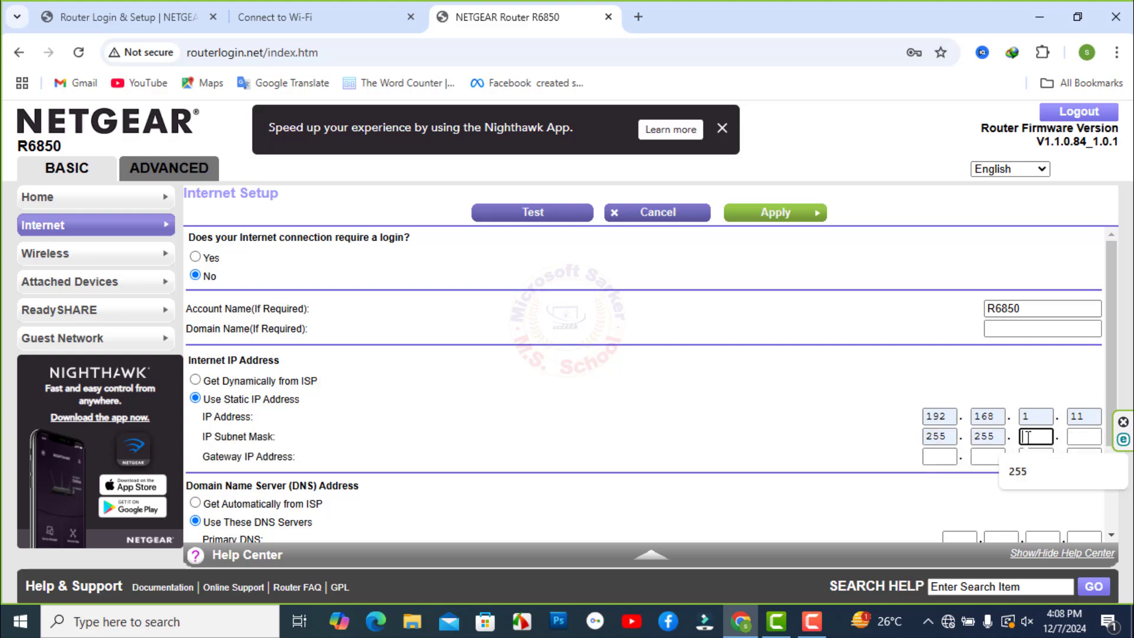
text(Bij)
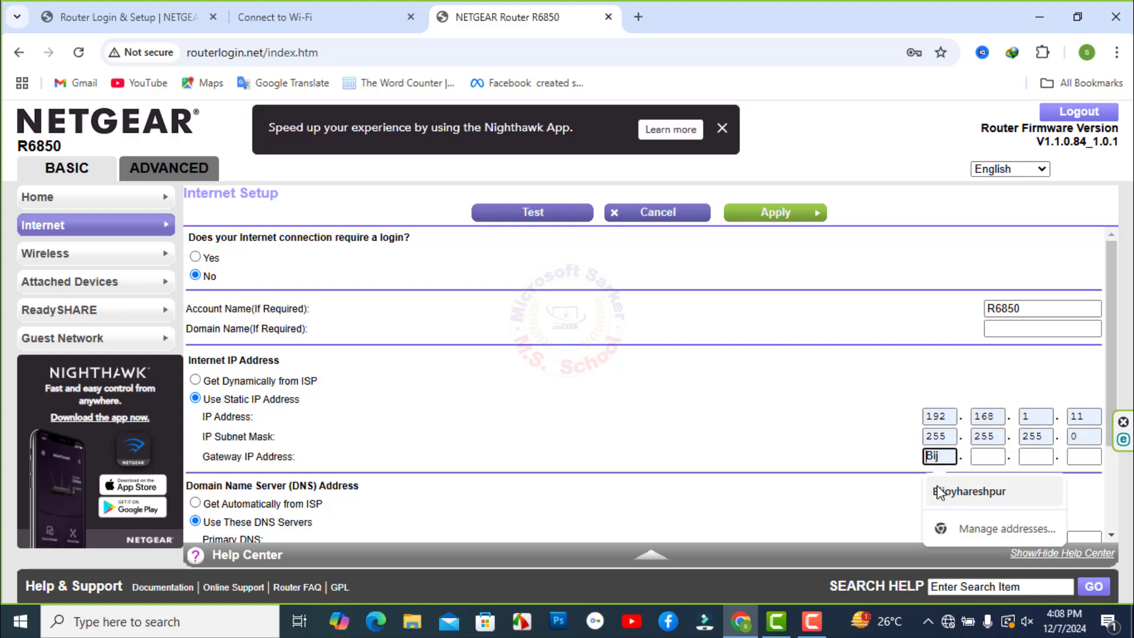
text(192)
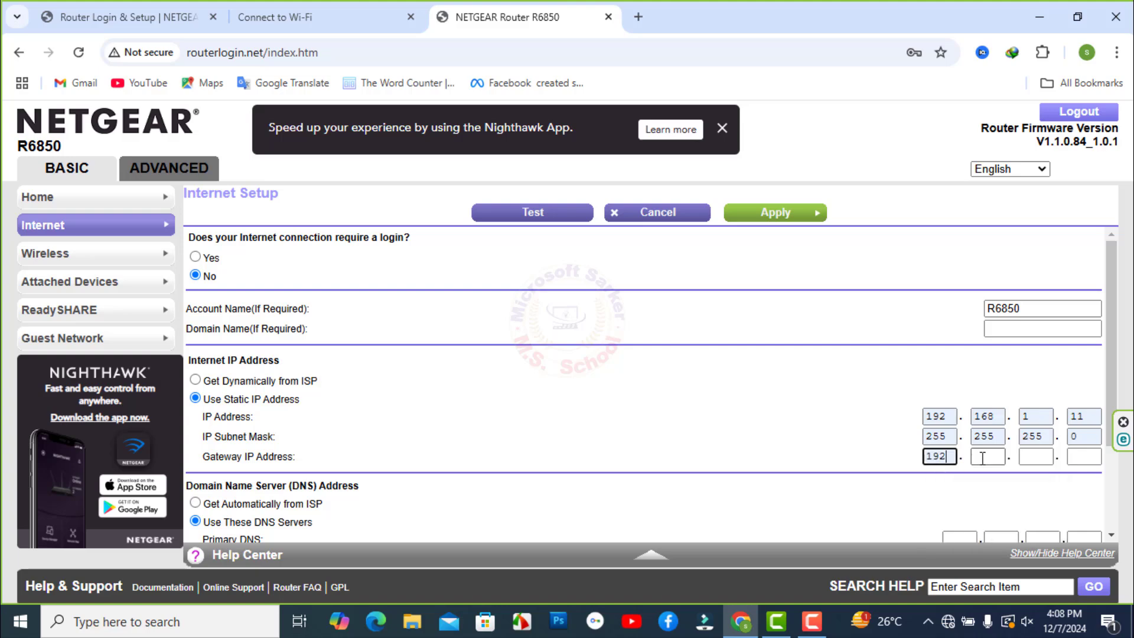
text(1)
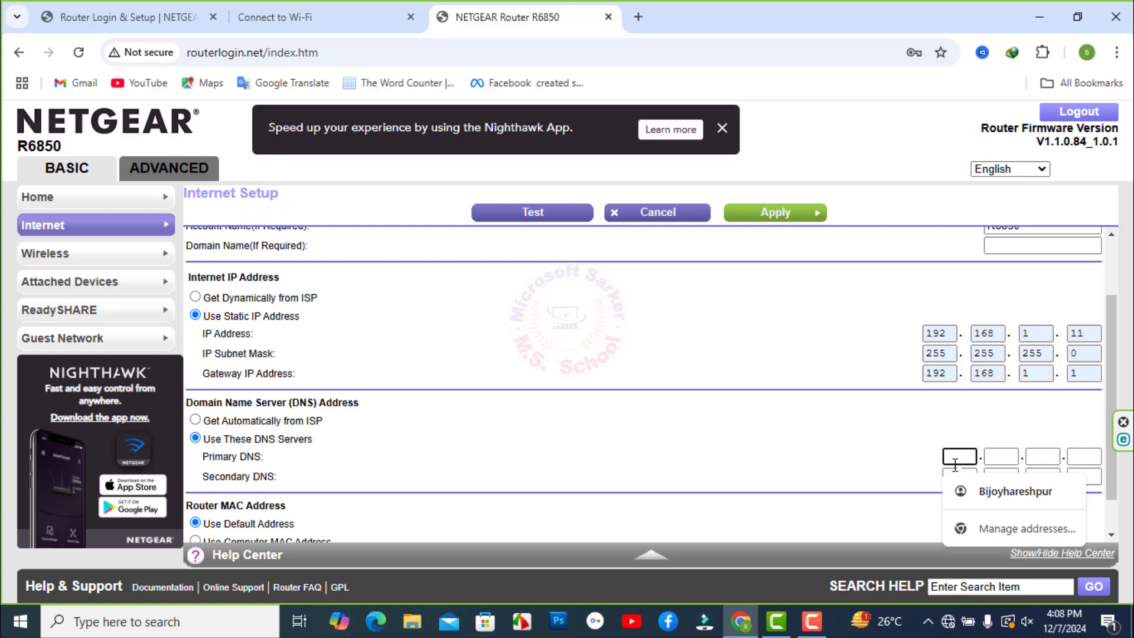
text(8.8.8)
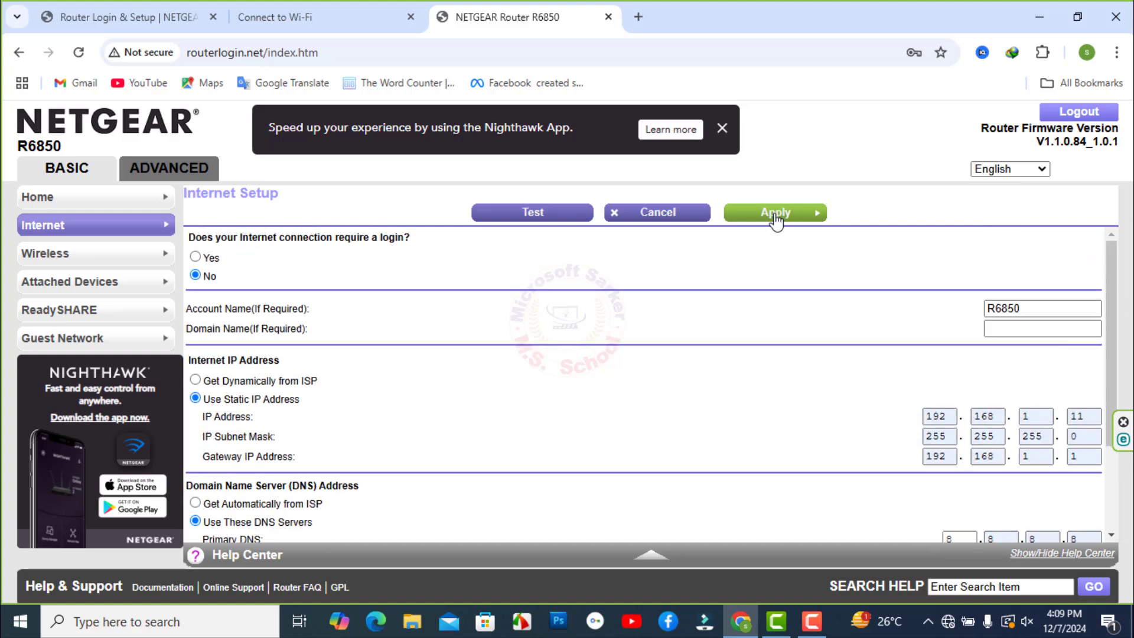
click(774, 212)
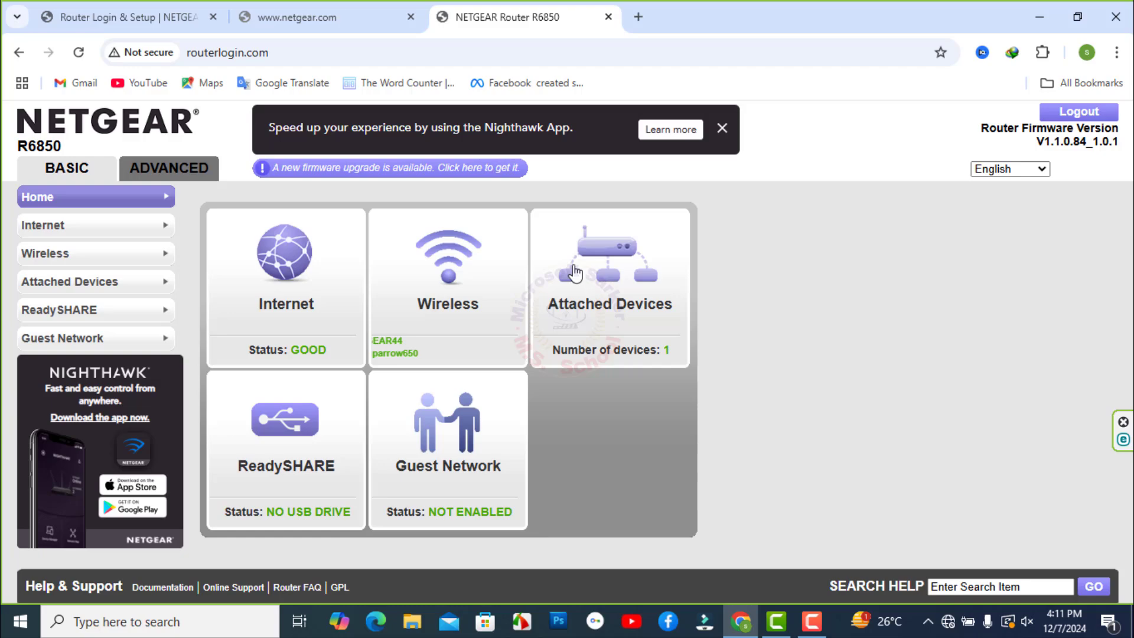
Step: Open Wireless settings and change the region from Europe to Asia
click(284, 282)
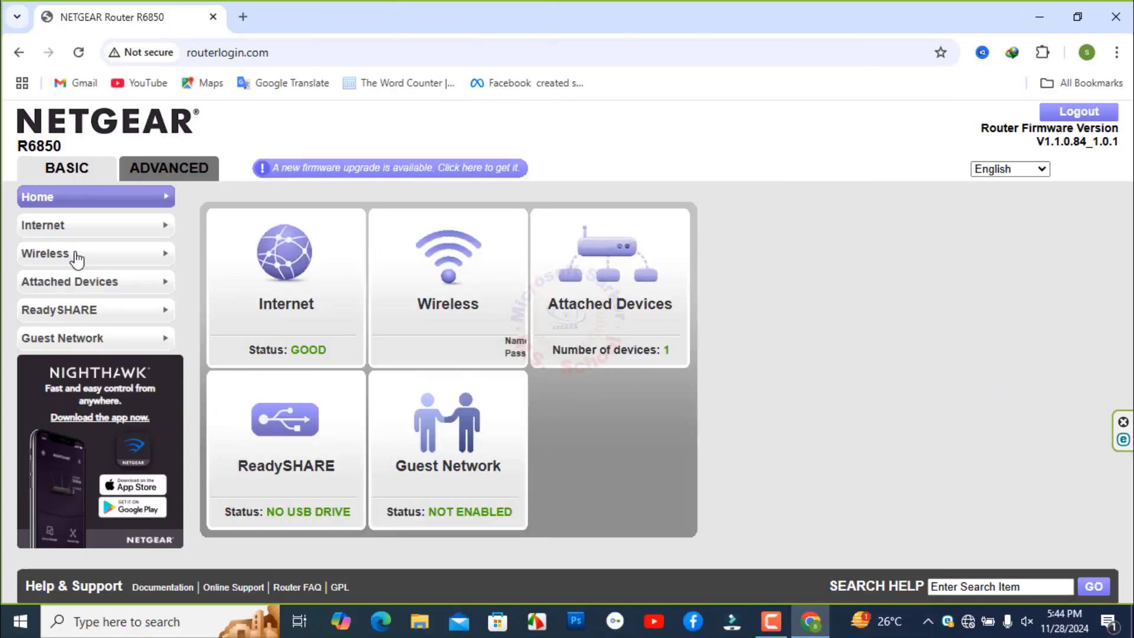
click(72, 252)
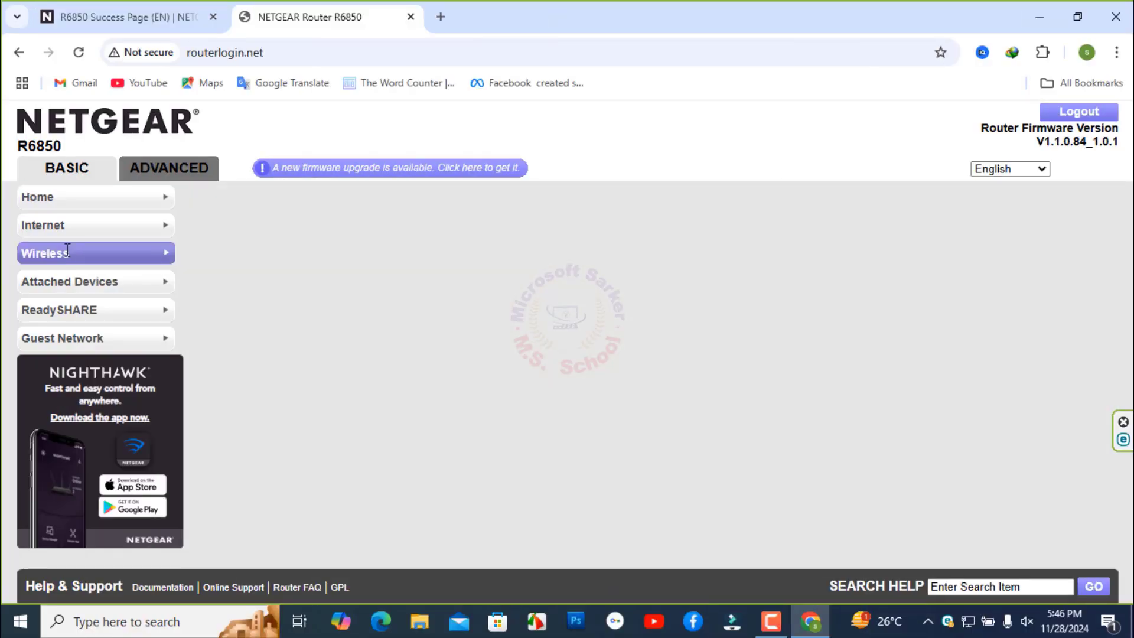
click(58, 252)
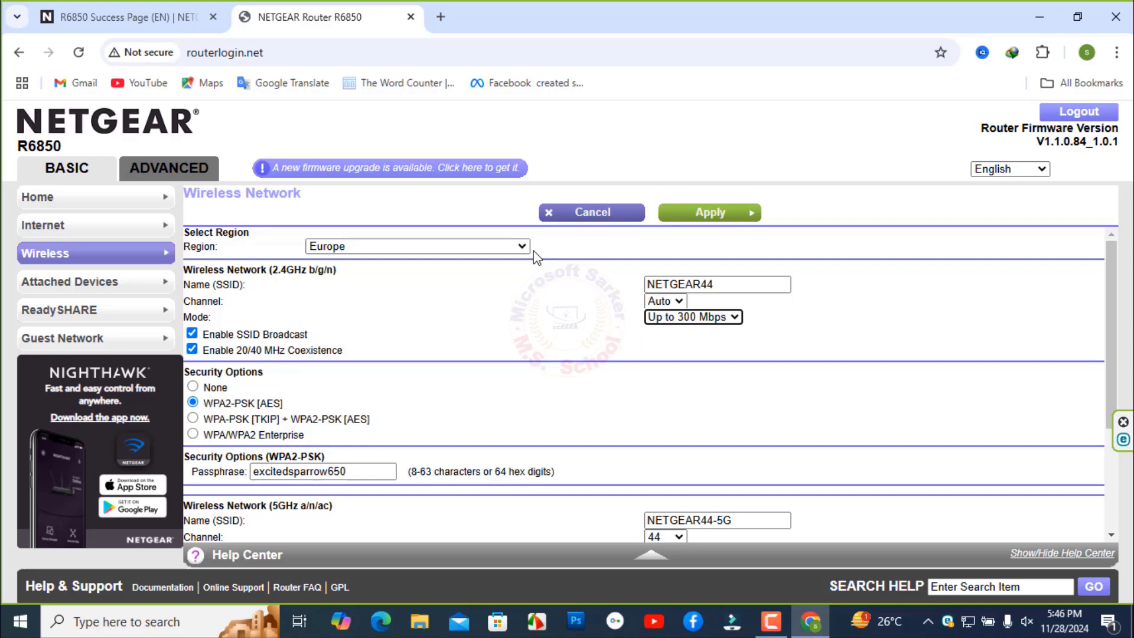
click(418, 246)
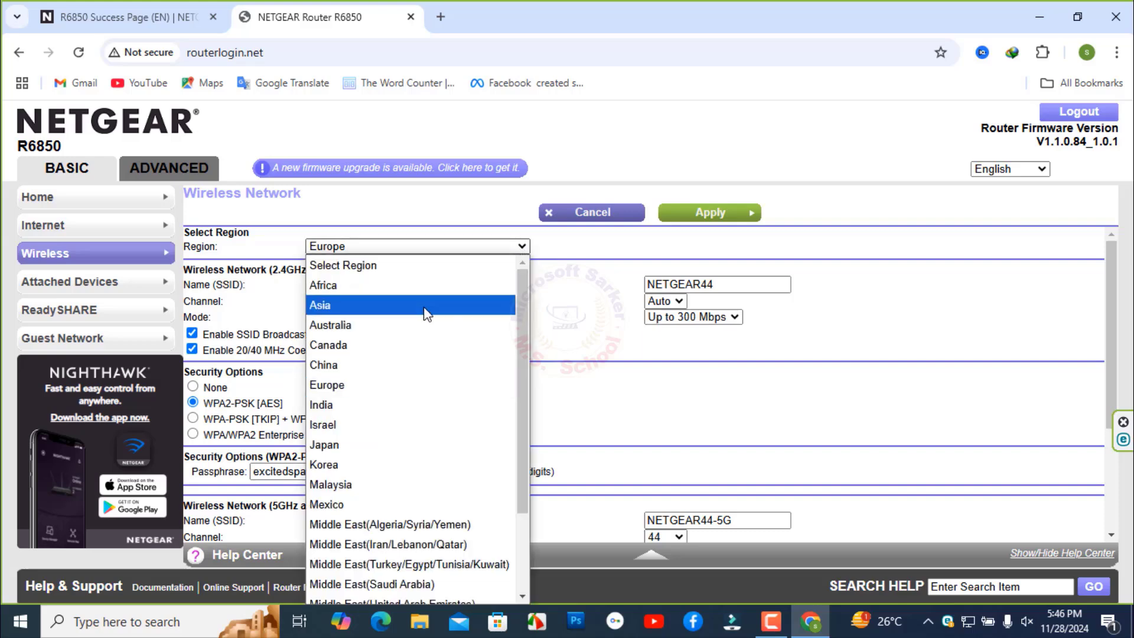
click(320, 305)
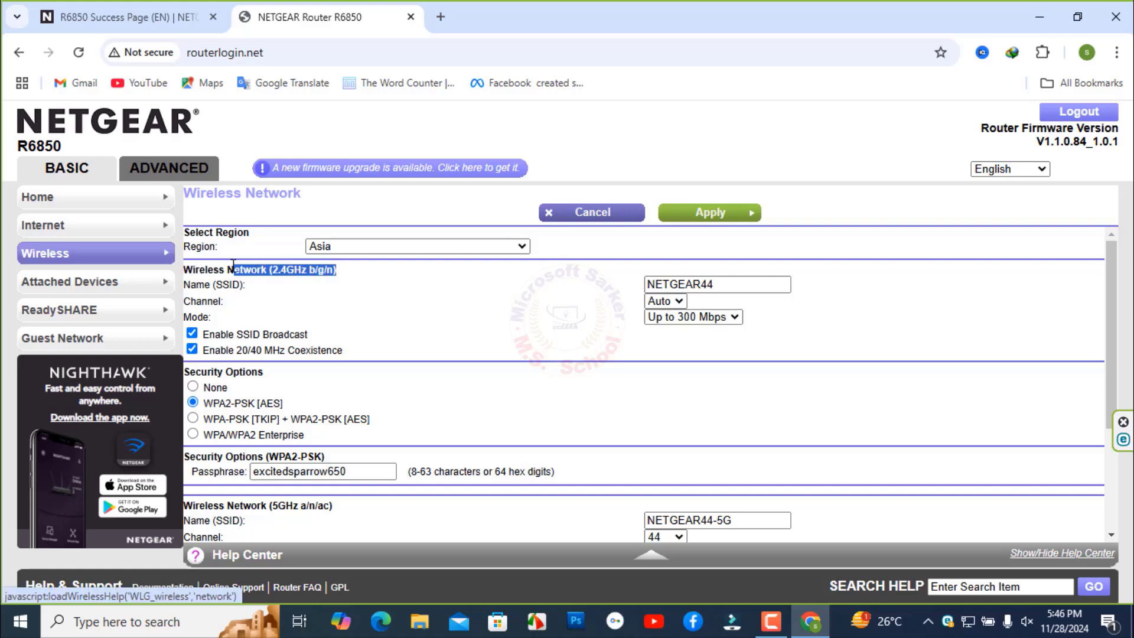
text(ad)
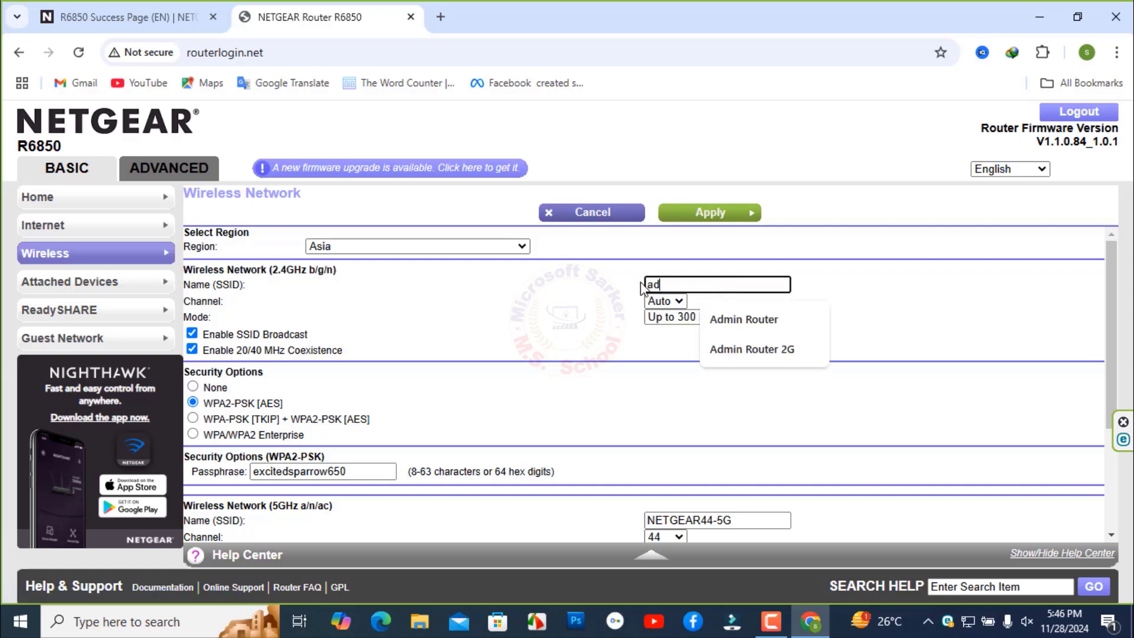
click(752, 348)
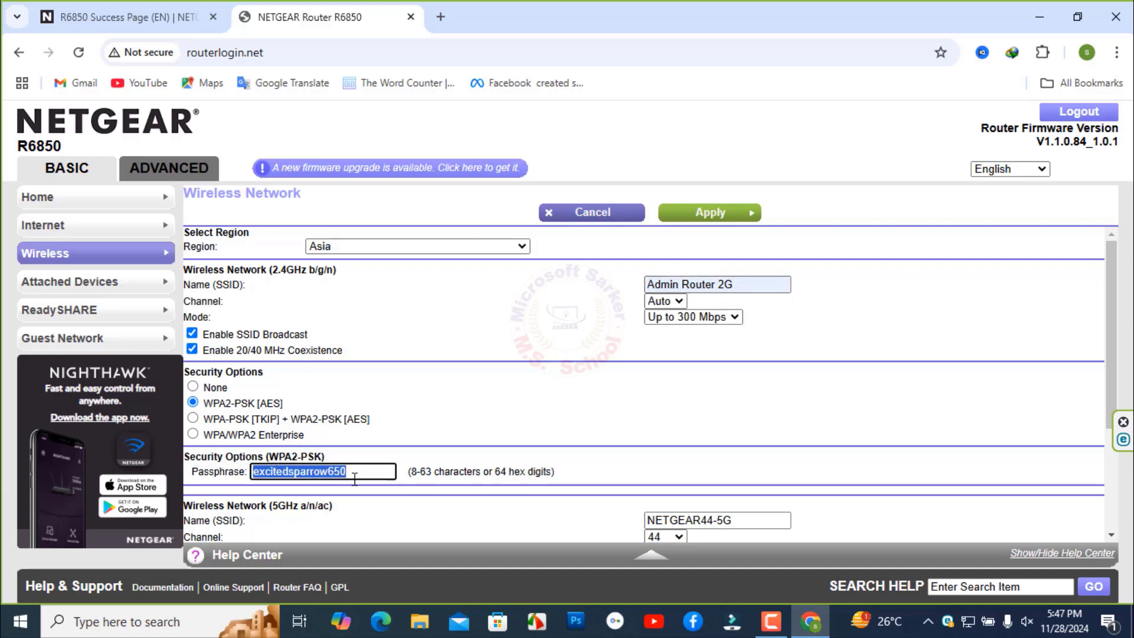
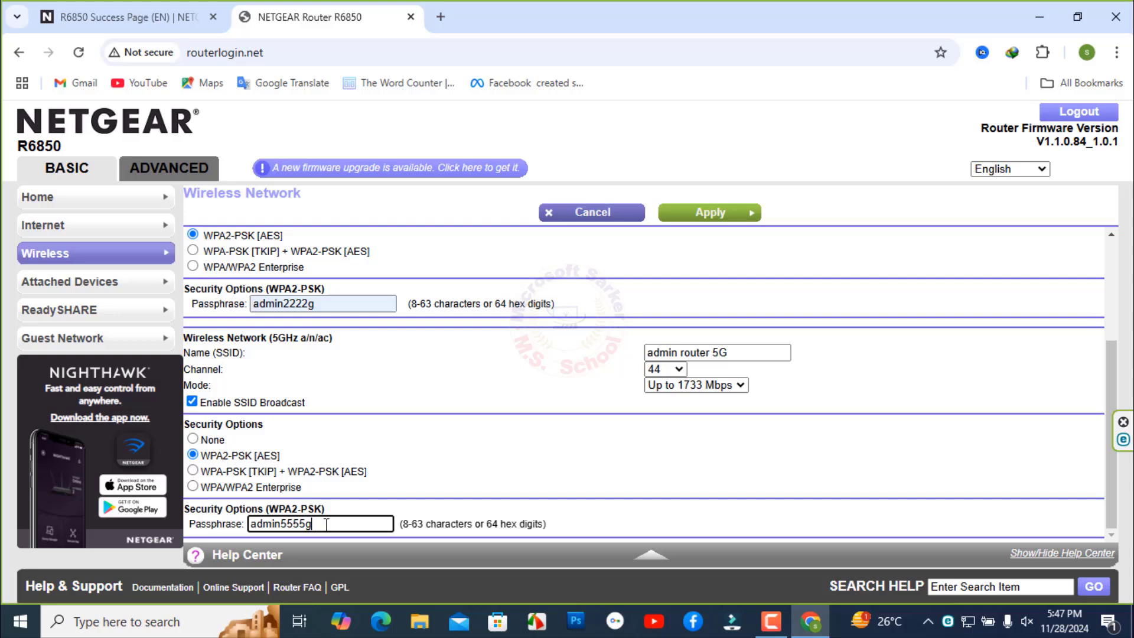
mouse_move(451, 538)
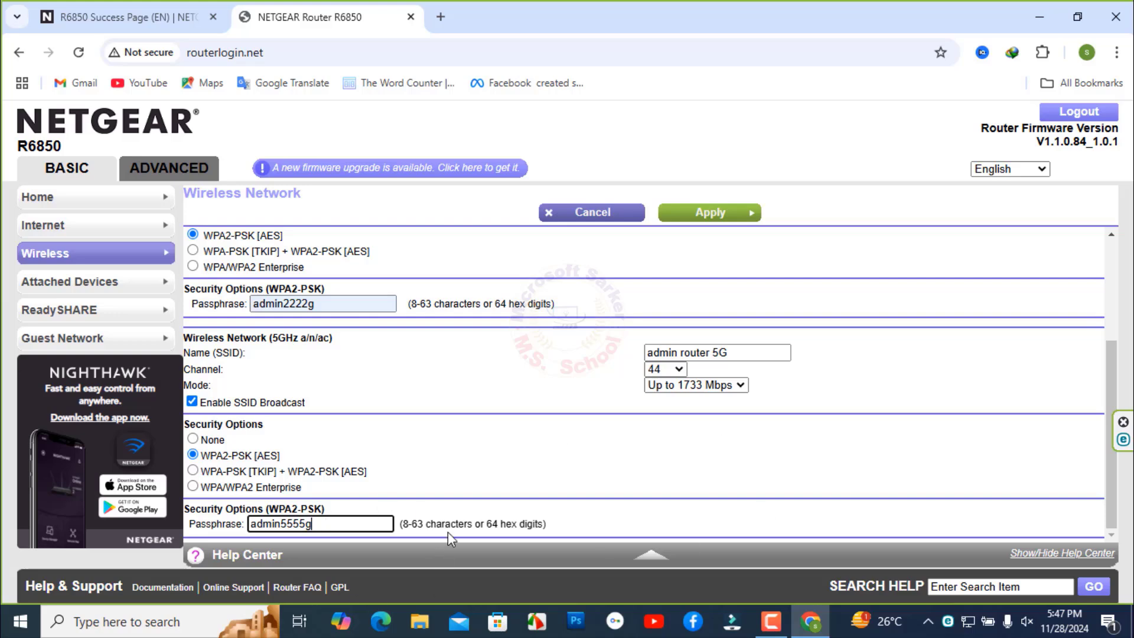
click(708, 212)
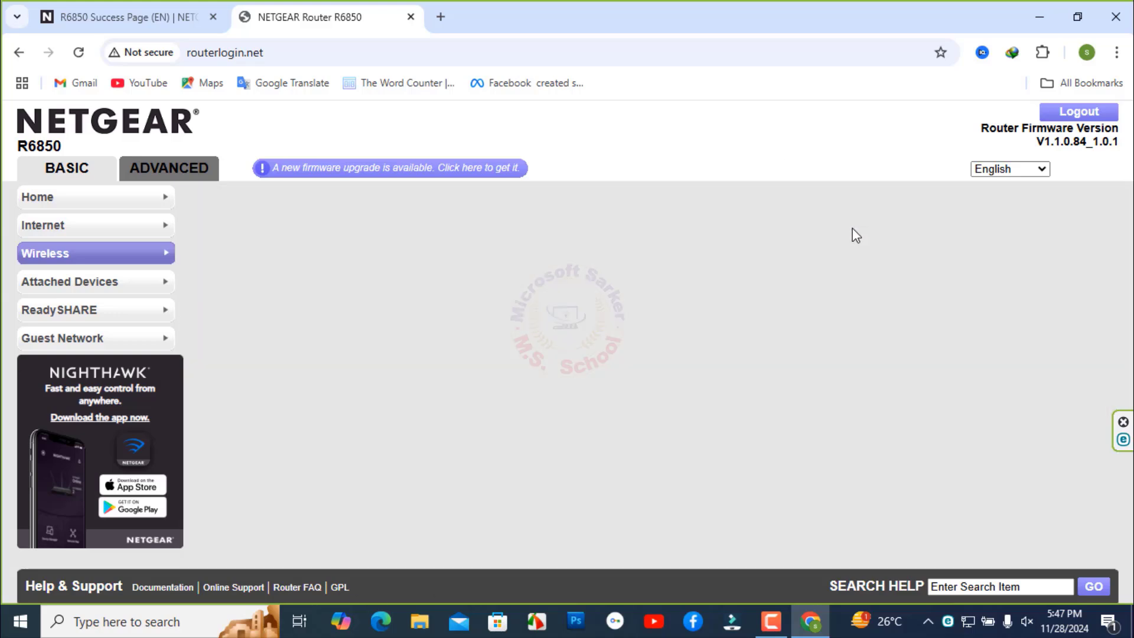
click(45, 253)
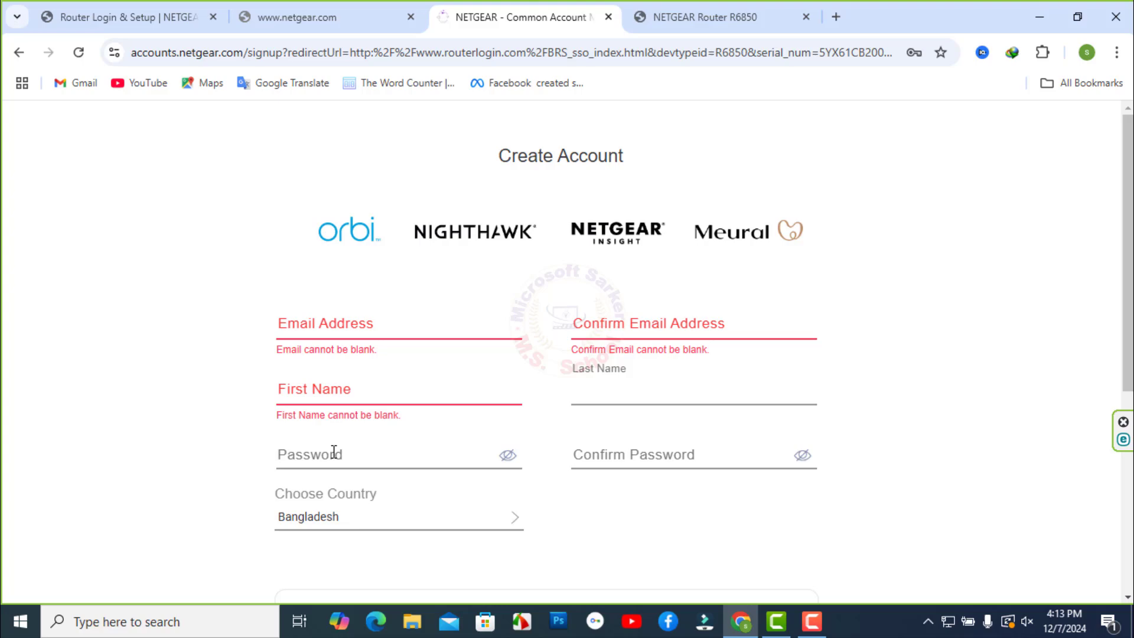
Step: Tick the Terms and Conditions agreement on the NETGEAR Account signup form
click(693, 455)
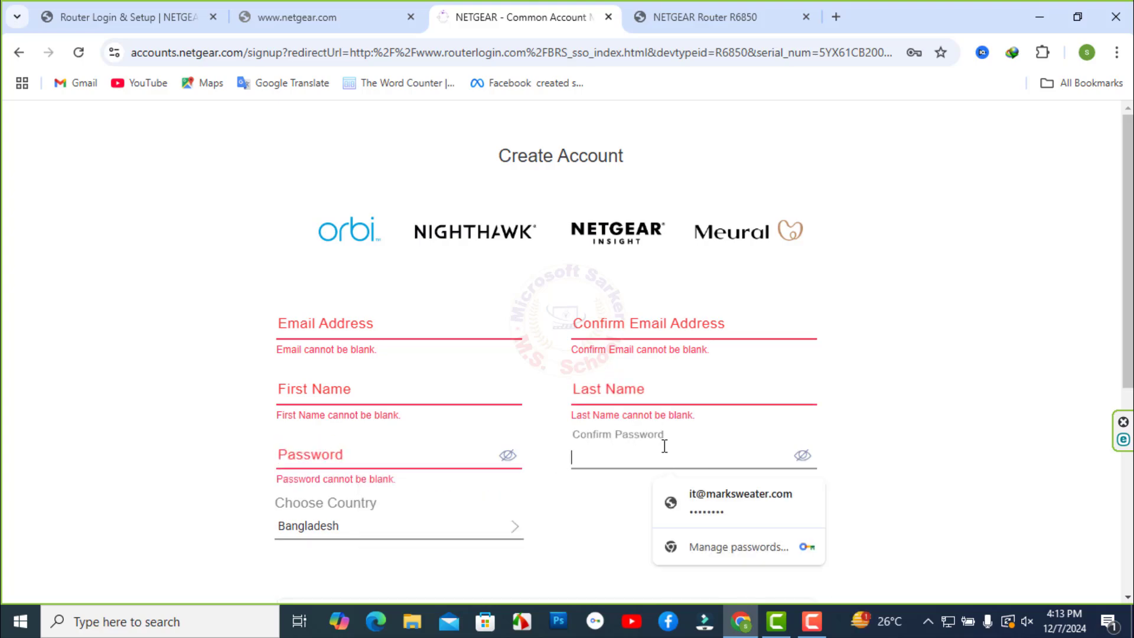
scroll(down, 3)
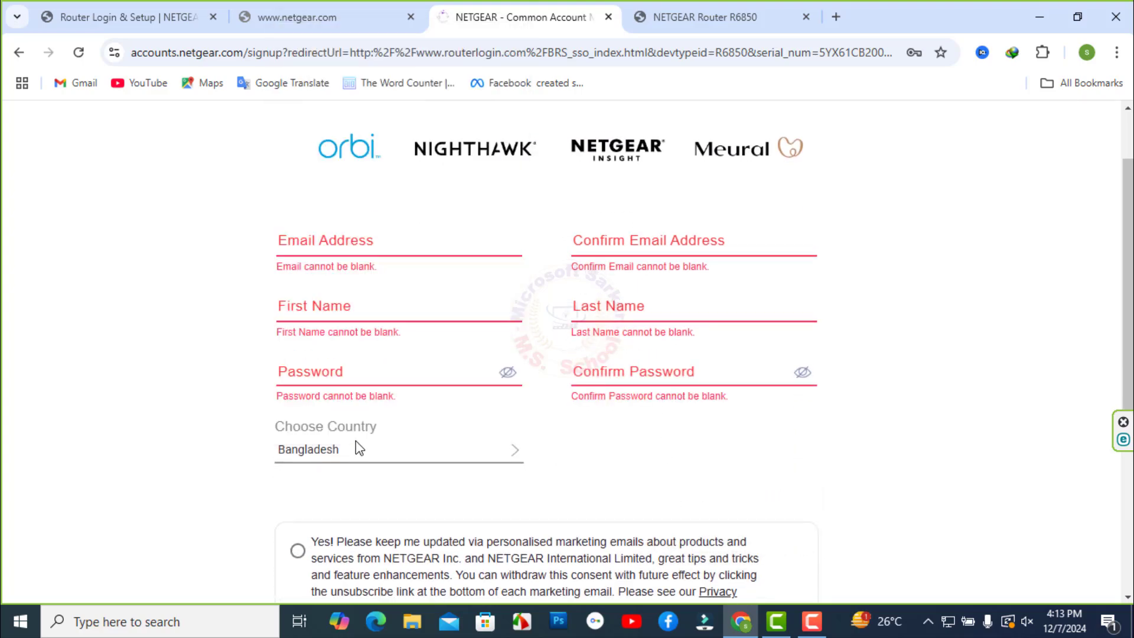
scroll(down, 3)
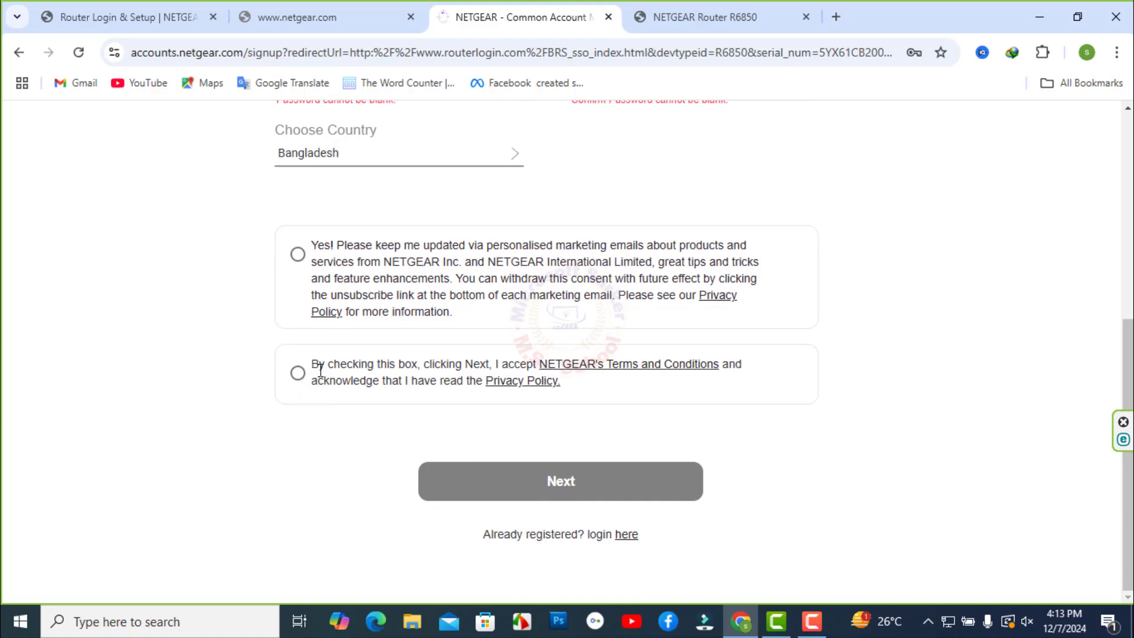
click(297, 373)
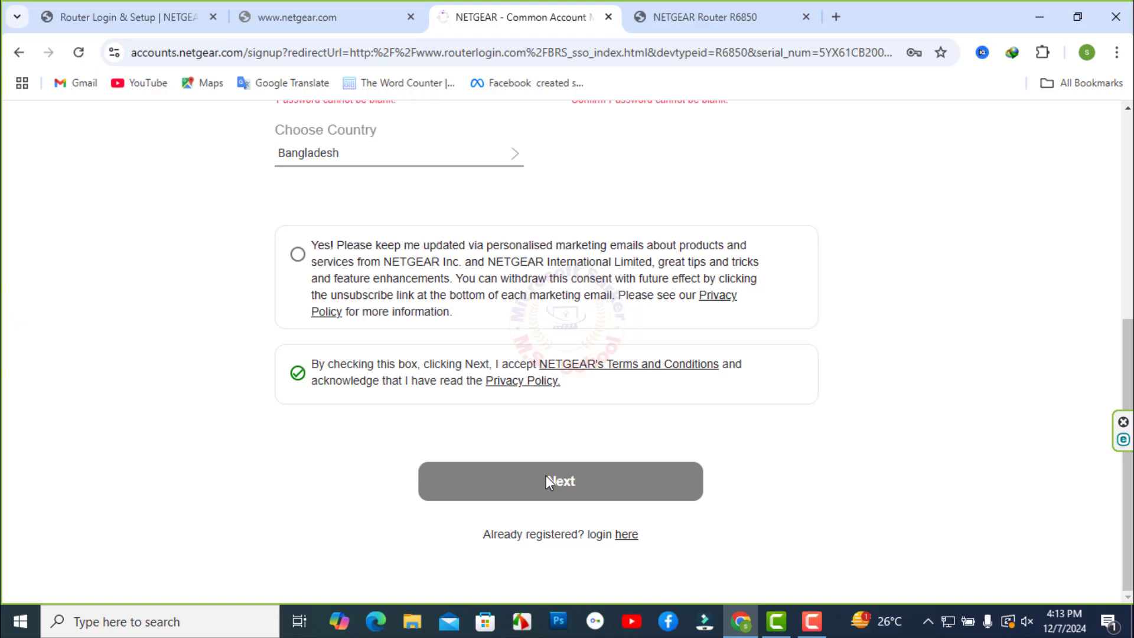
mouse_move(626, 535)
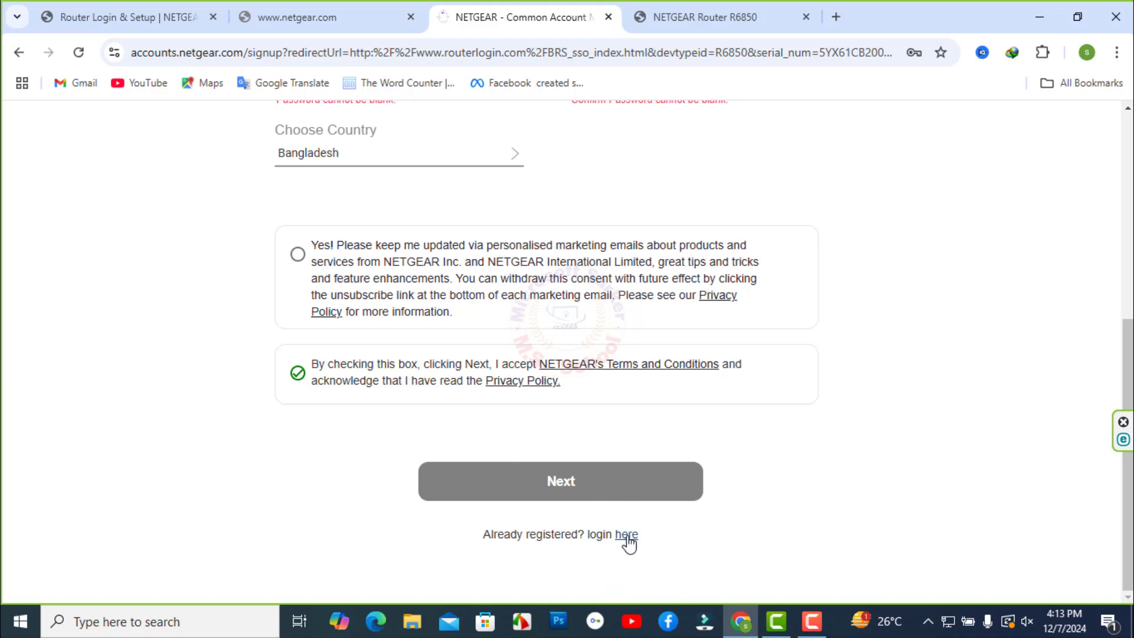
Step: Switch to existing-account login and sign in with the saved credentials
click(625, 535)
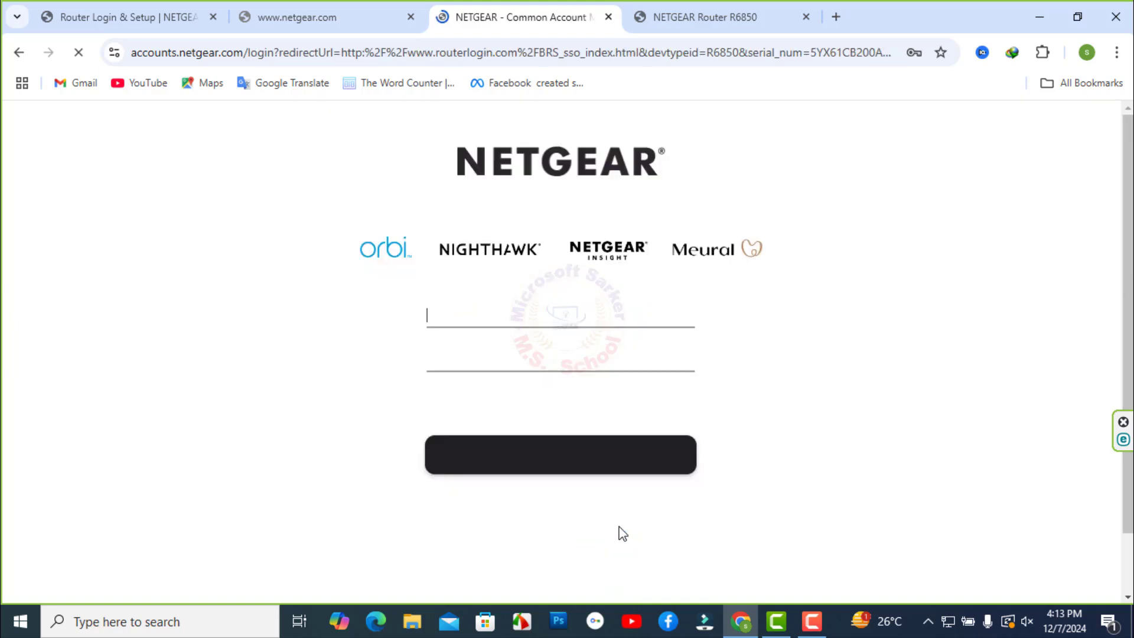
click(560, 454)
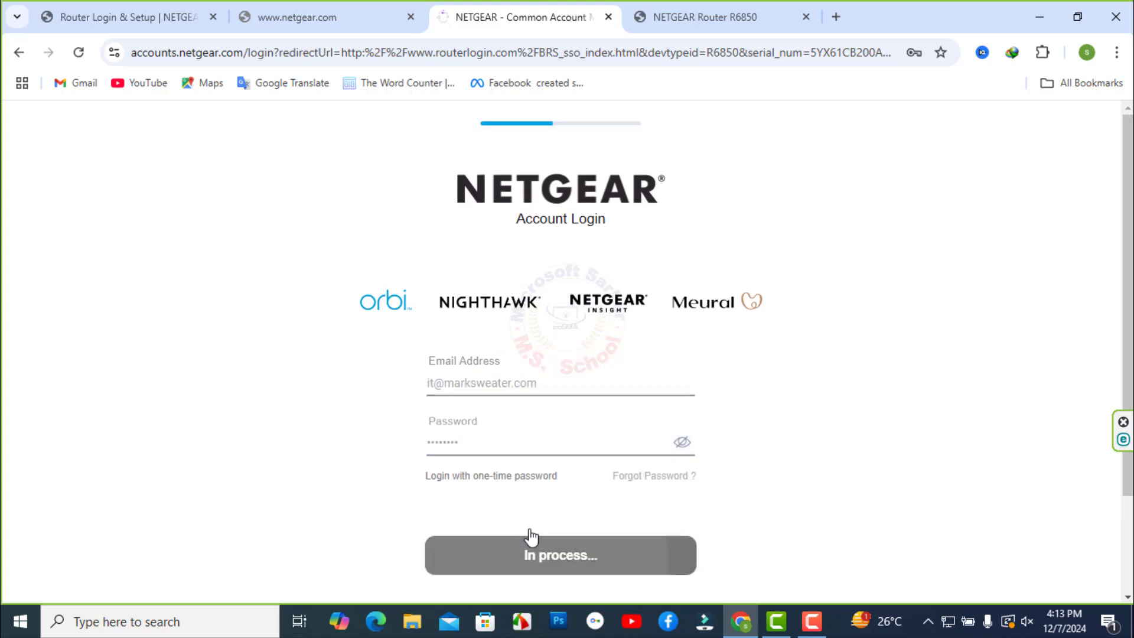
click(560, 554)
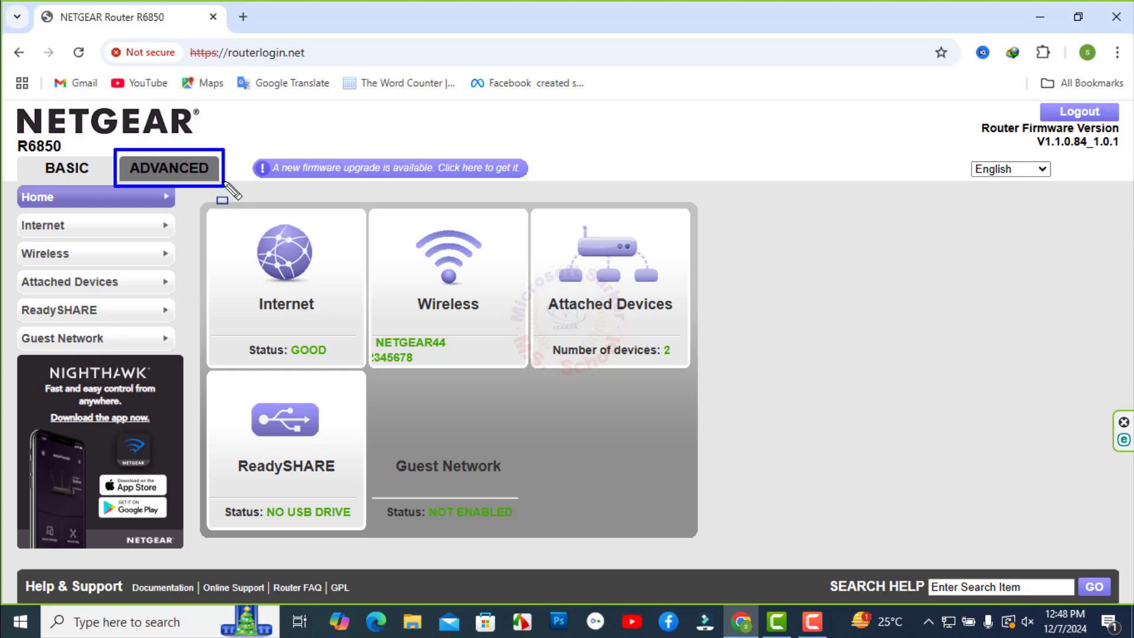
Step: Go to ADVANCED, expand the Setup menu, and select WAN Setup
click(169, 167)
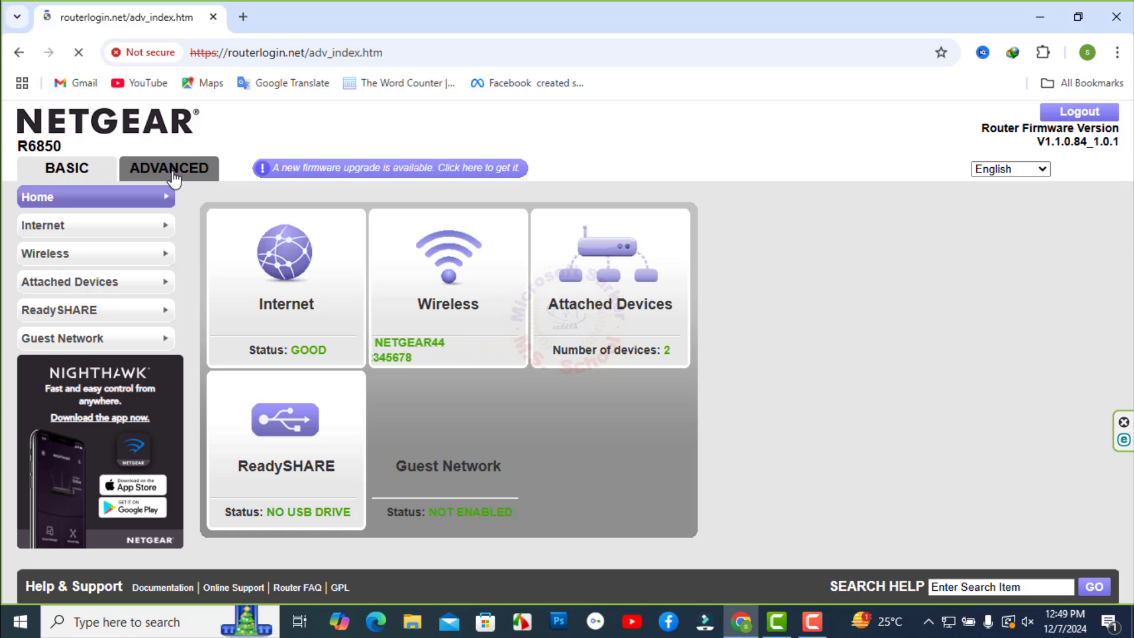
click(168, 168)
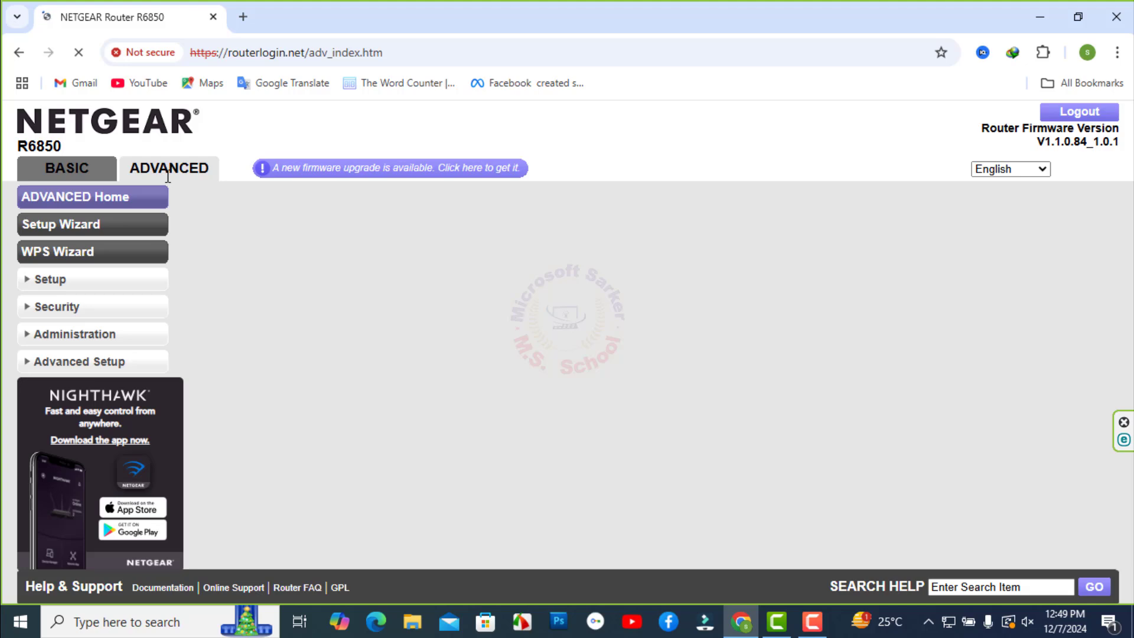
click(59, 251)
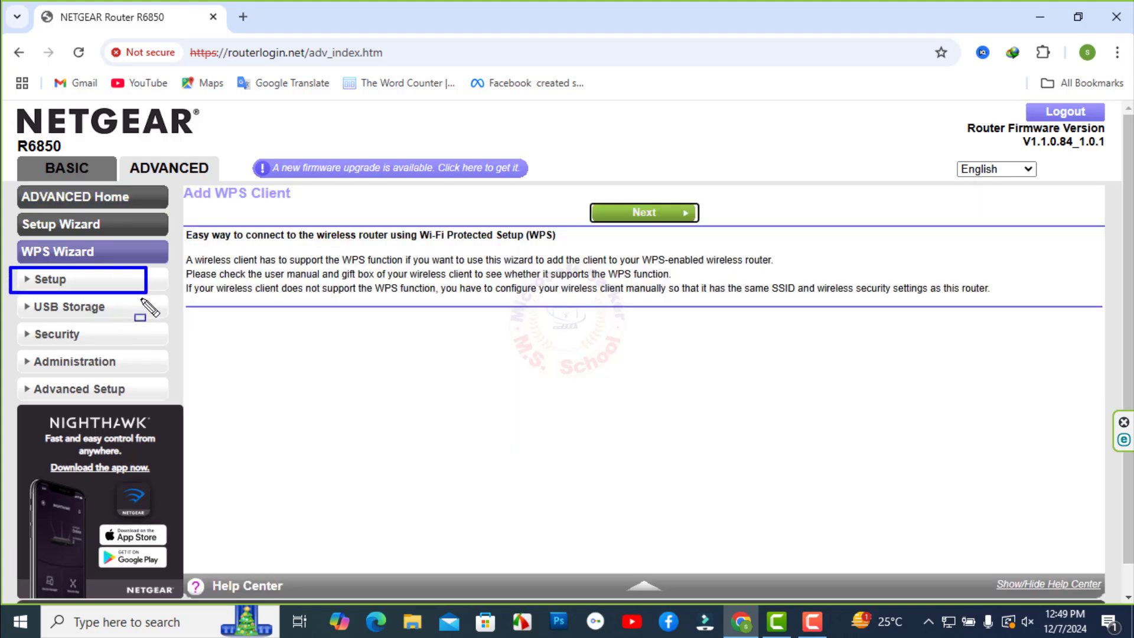
click(49, 280)
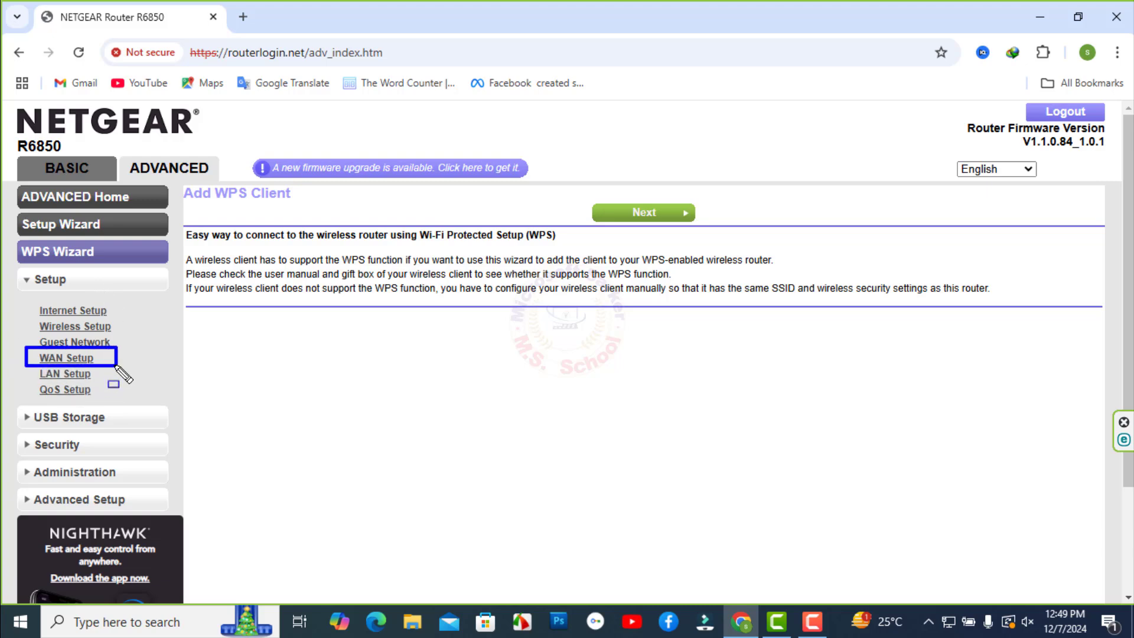
click(67, 357)
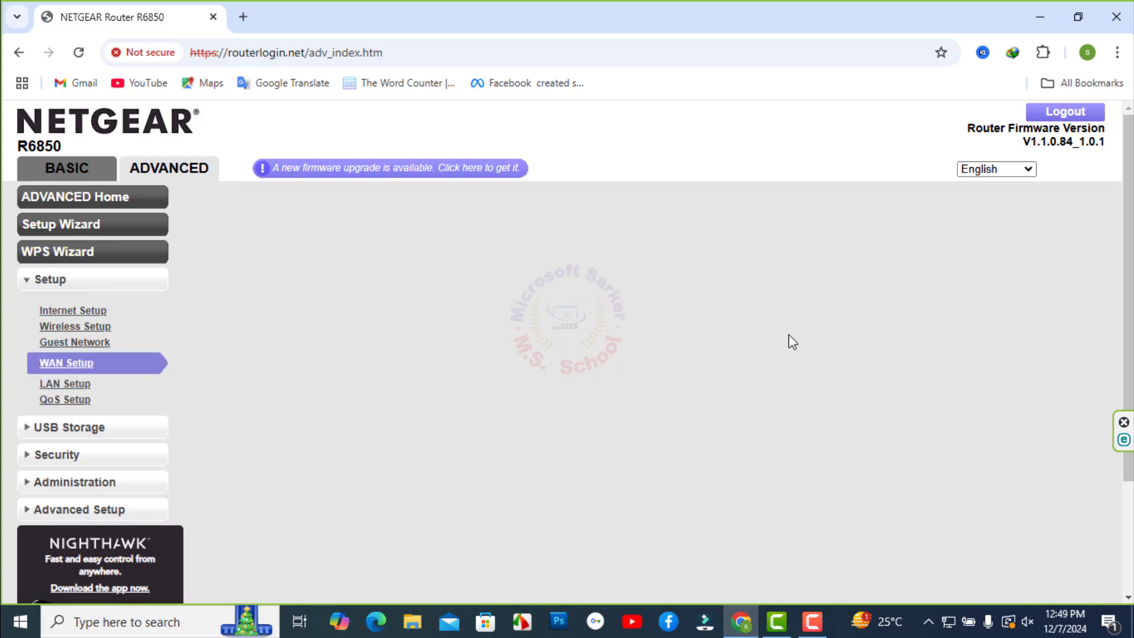
Step: Enable Respond to Ping on Internet Port in WAN Setup and apply
click(66, 362)
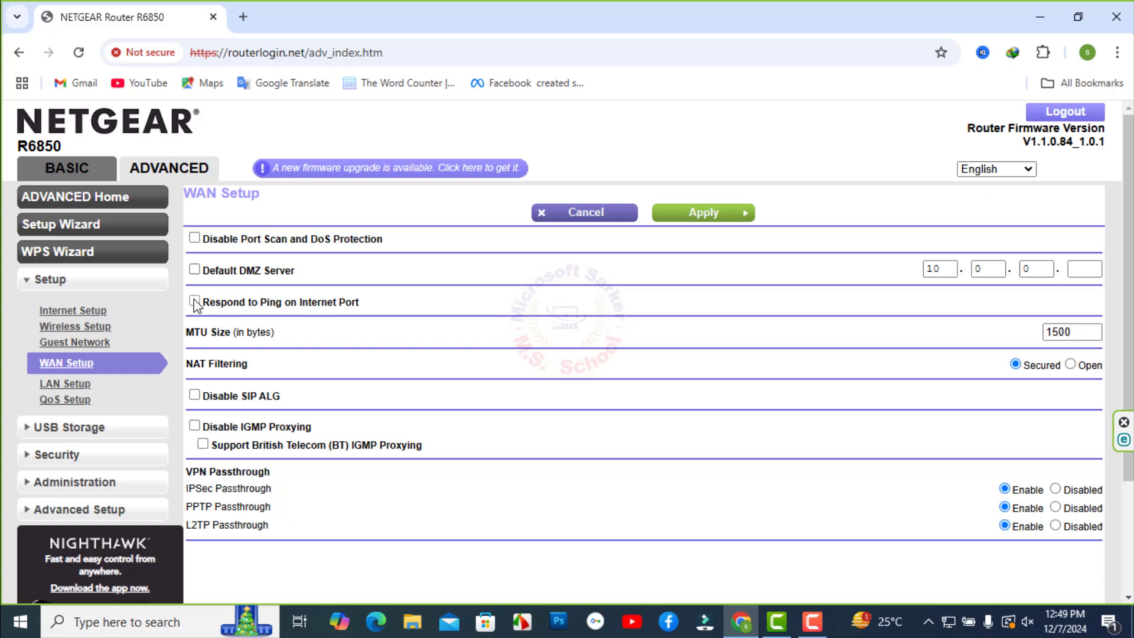
click(701, 212)
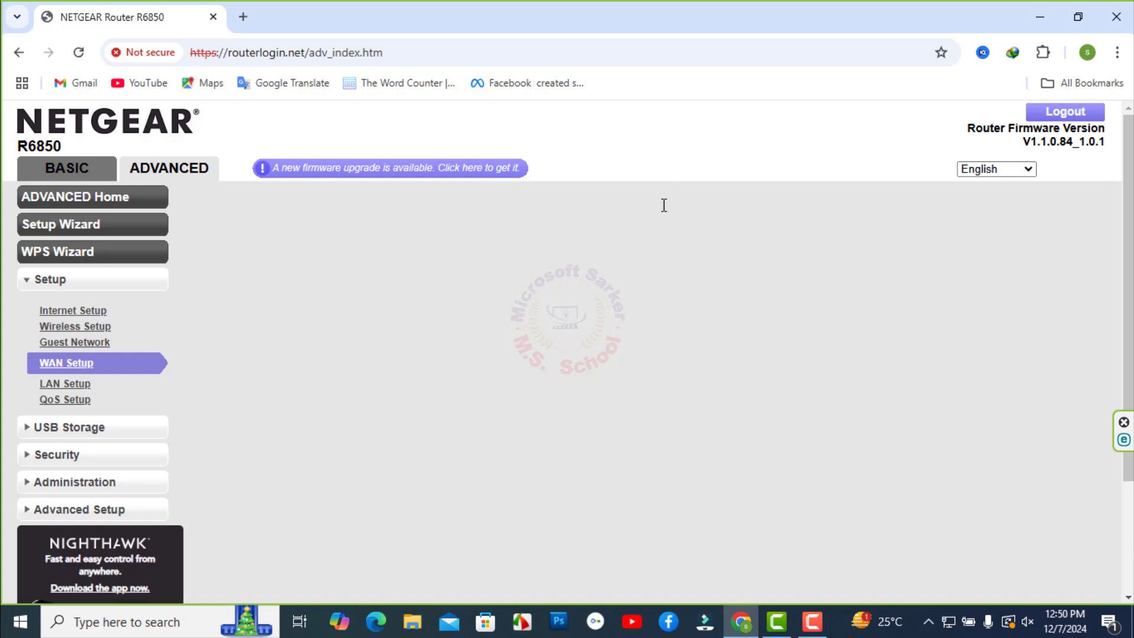
click(66, 362)
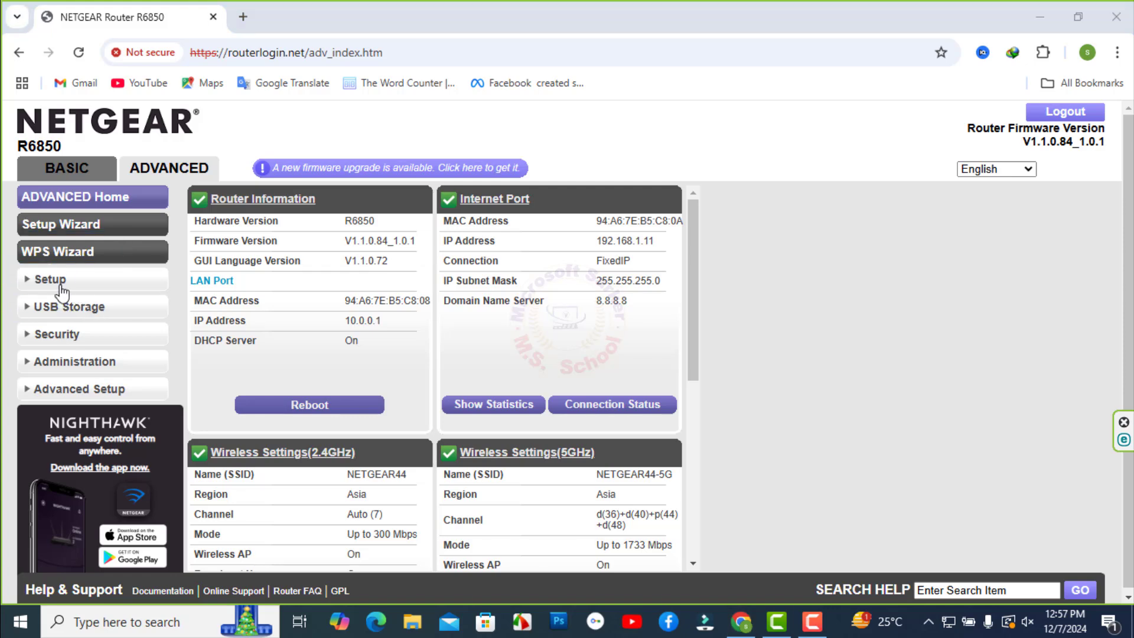
Step: Expand the Setup menu and choose LAN Setup
click(49, 279)
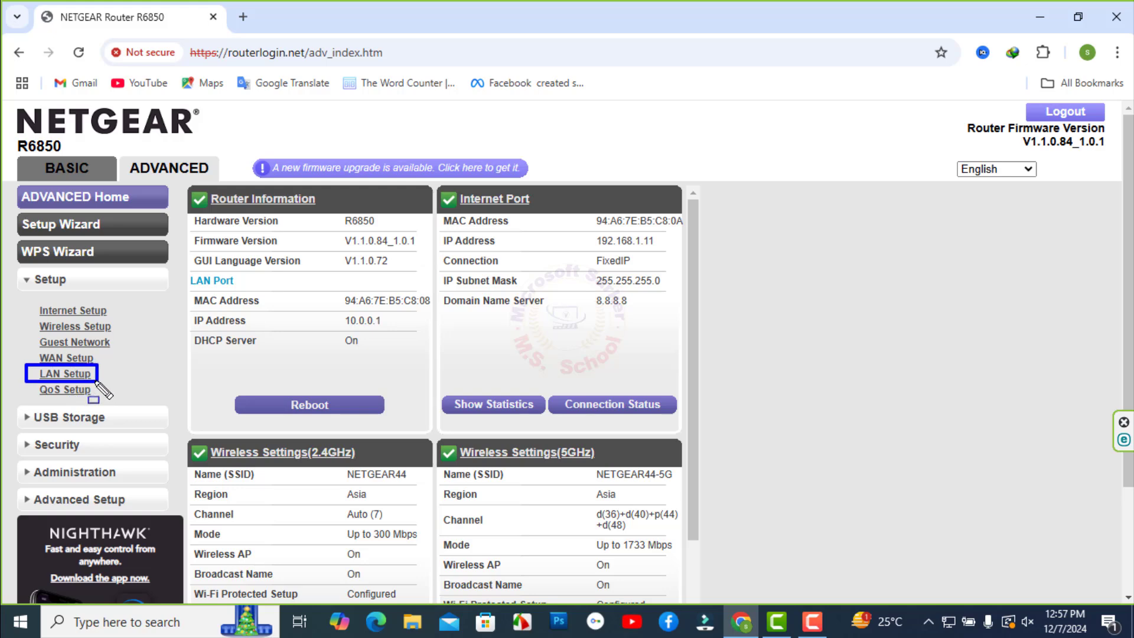
click(62, 374)
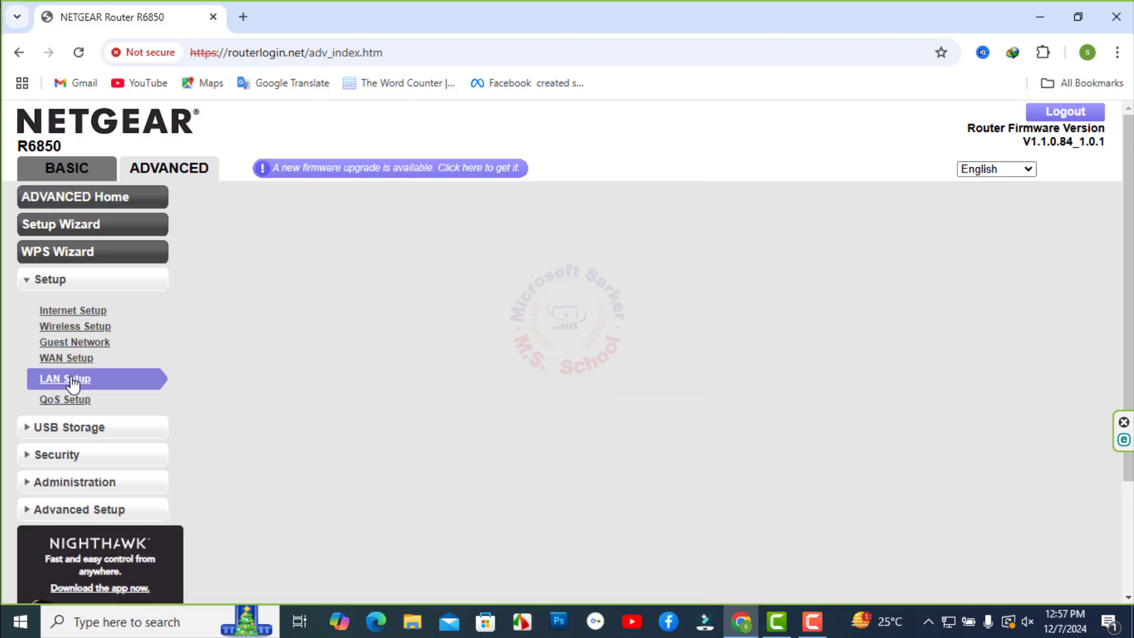
Step: Change the LAN IP to 192.168.2.1 and apply, dismissing the WAN subnet conflict warning
click(64, 377)
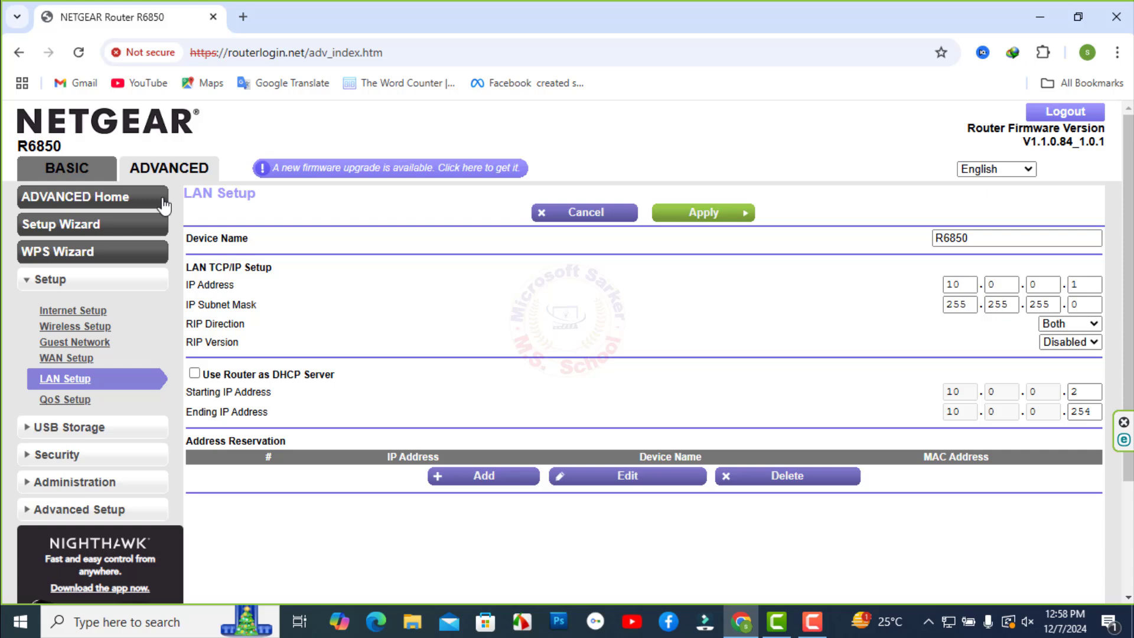
mouse_move(963, 302)
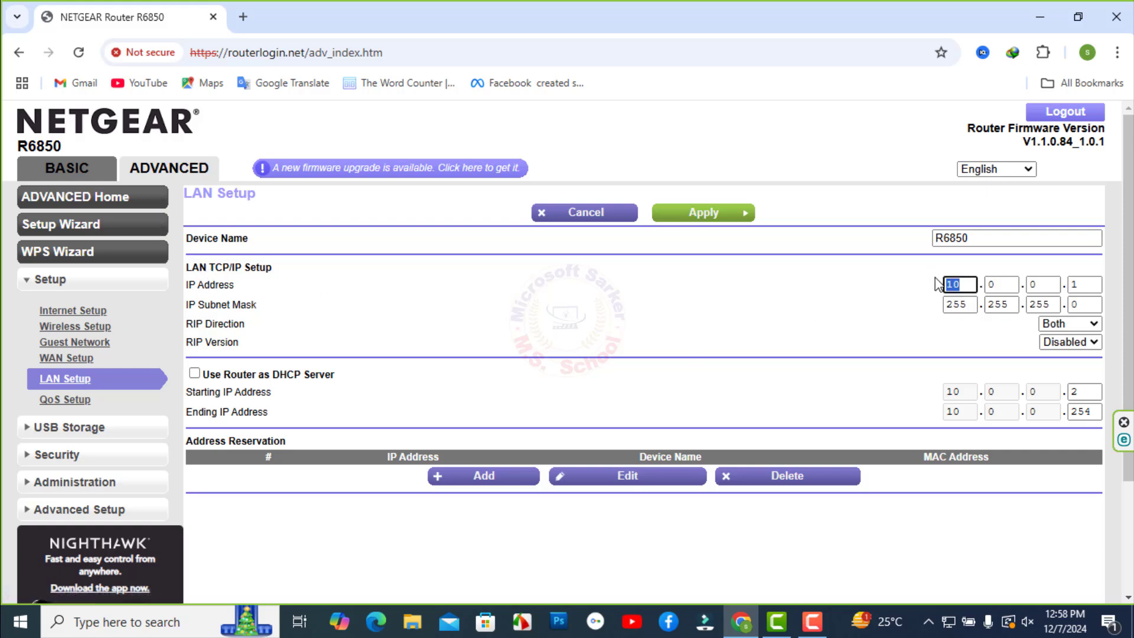
text(192)
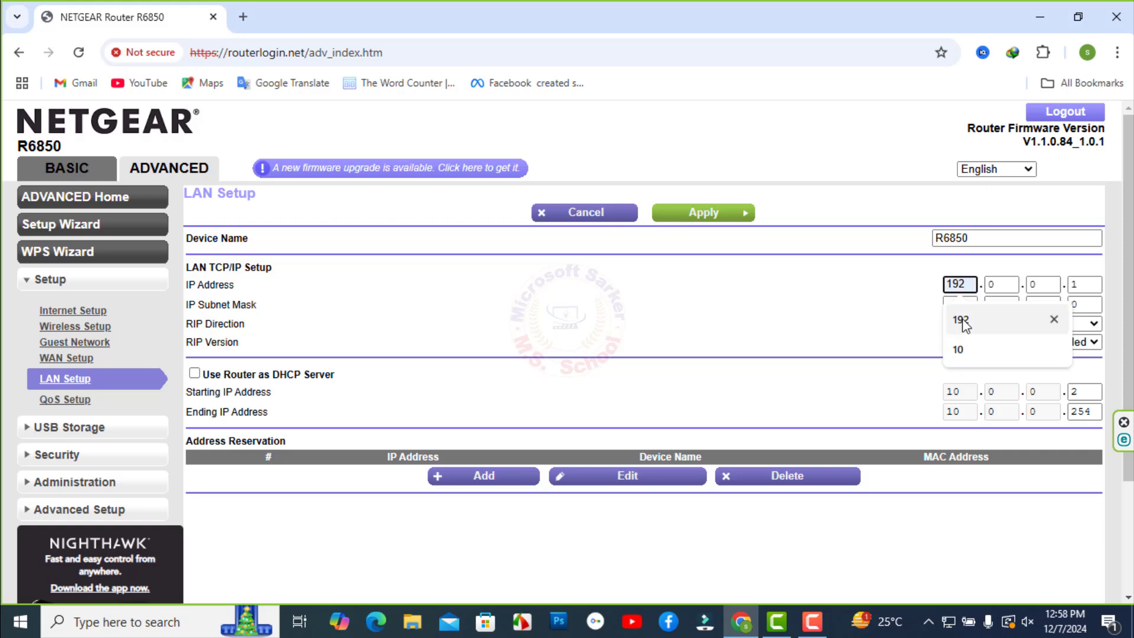
click(962, 320)
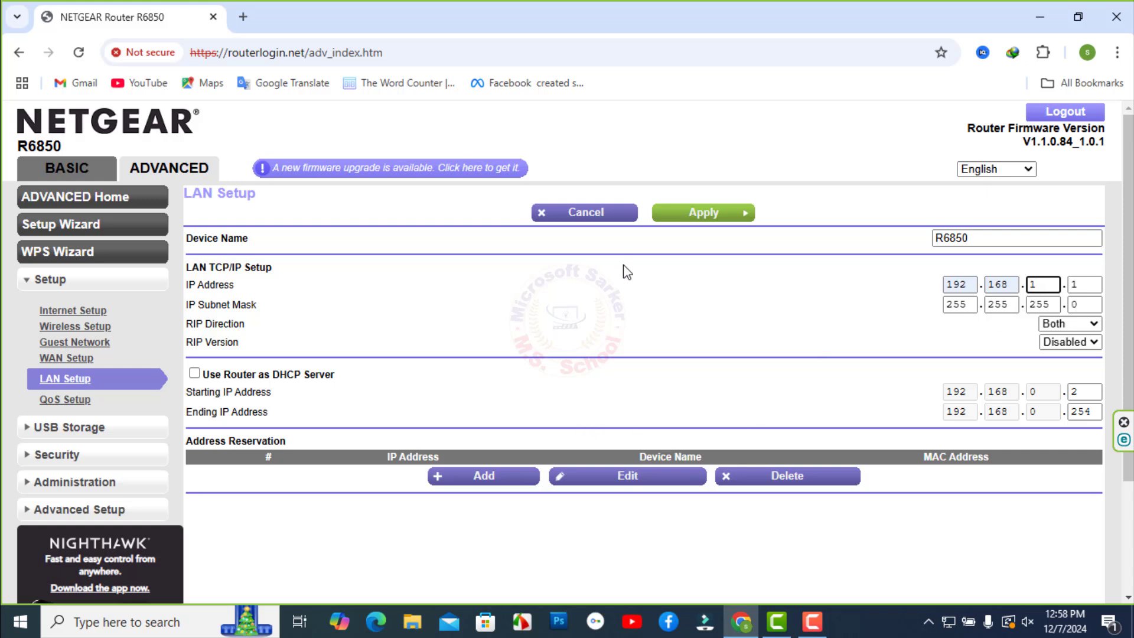
click(702, 212)
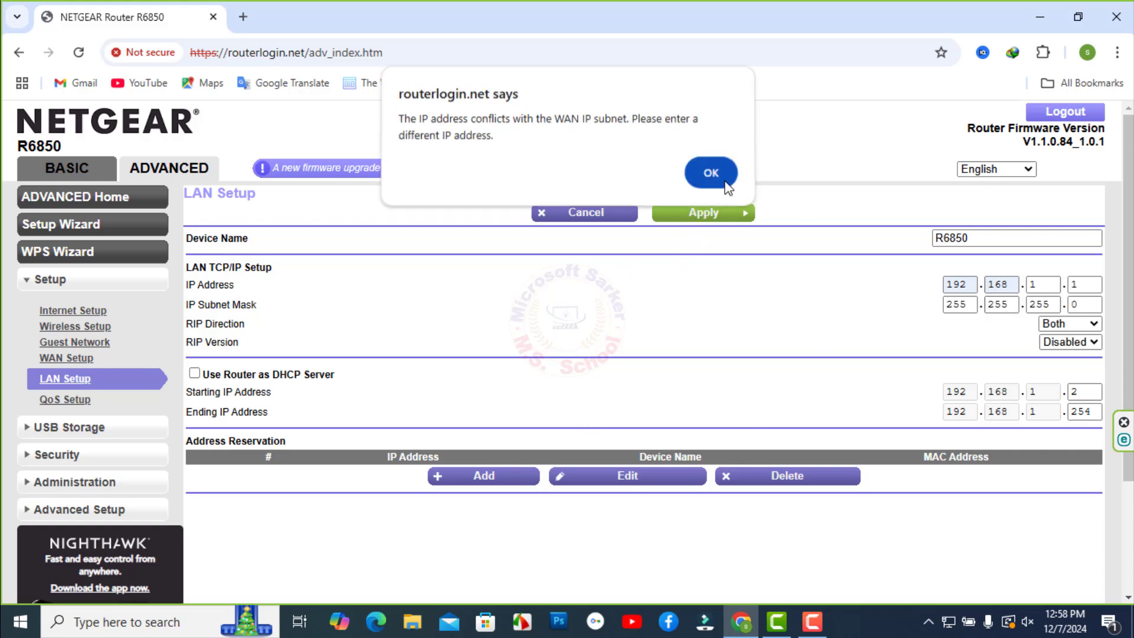
click(710, 174)
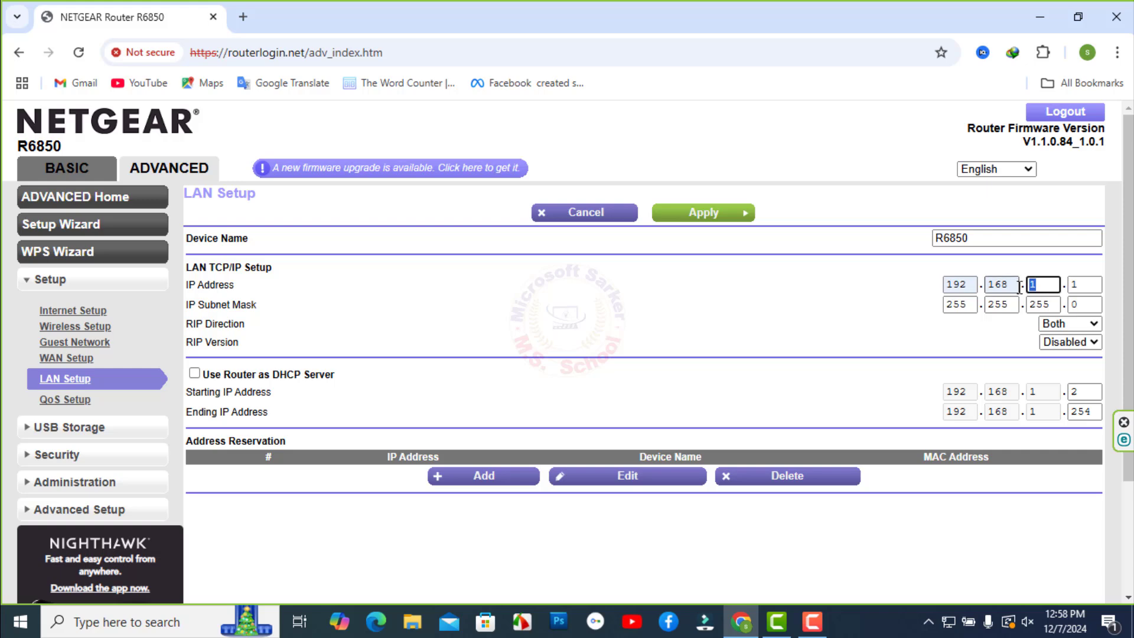
text(2)
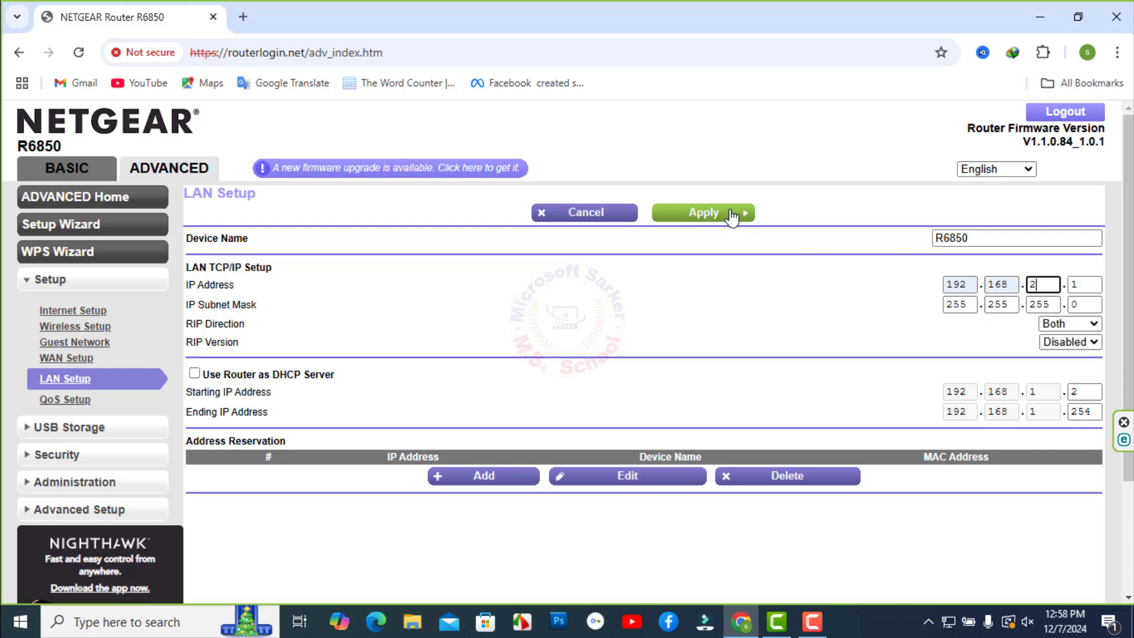
click(702, 213)
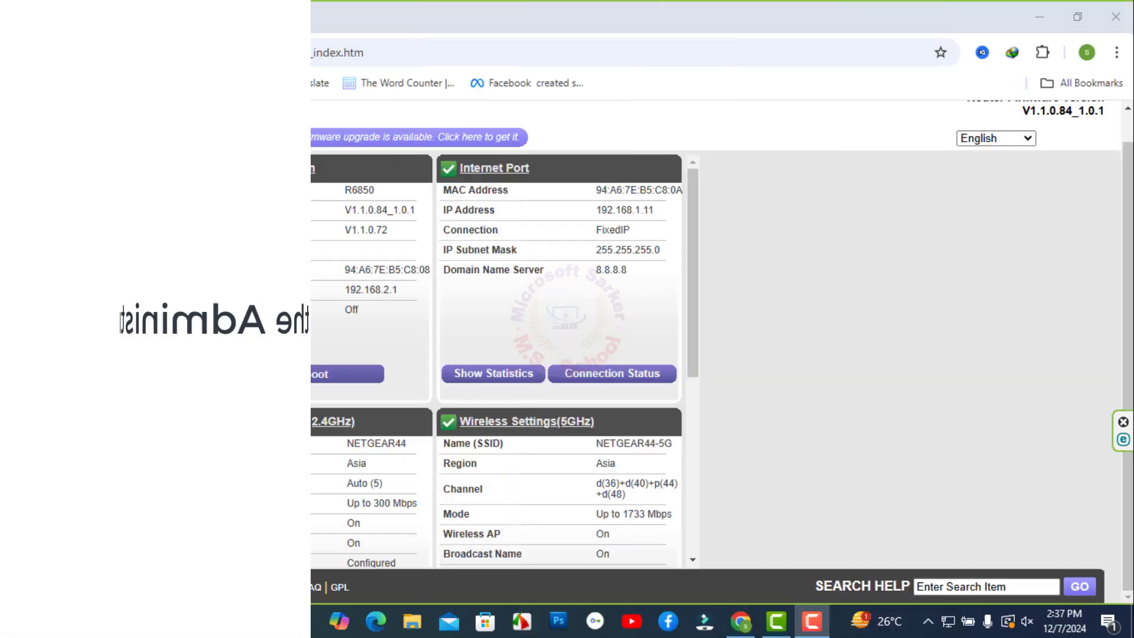
Step: Open the Set Password page under Administration
click(75, 330)
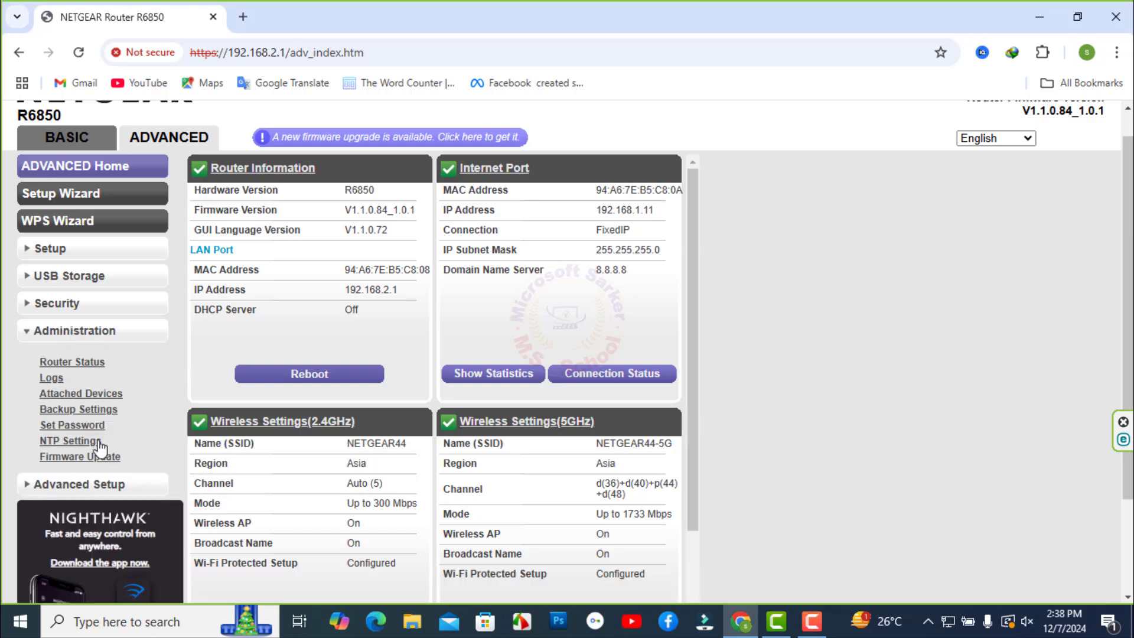
click(72, 430)
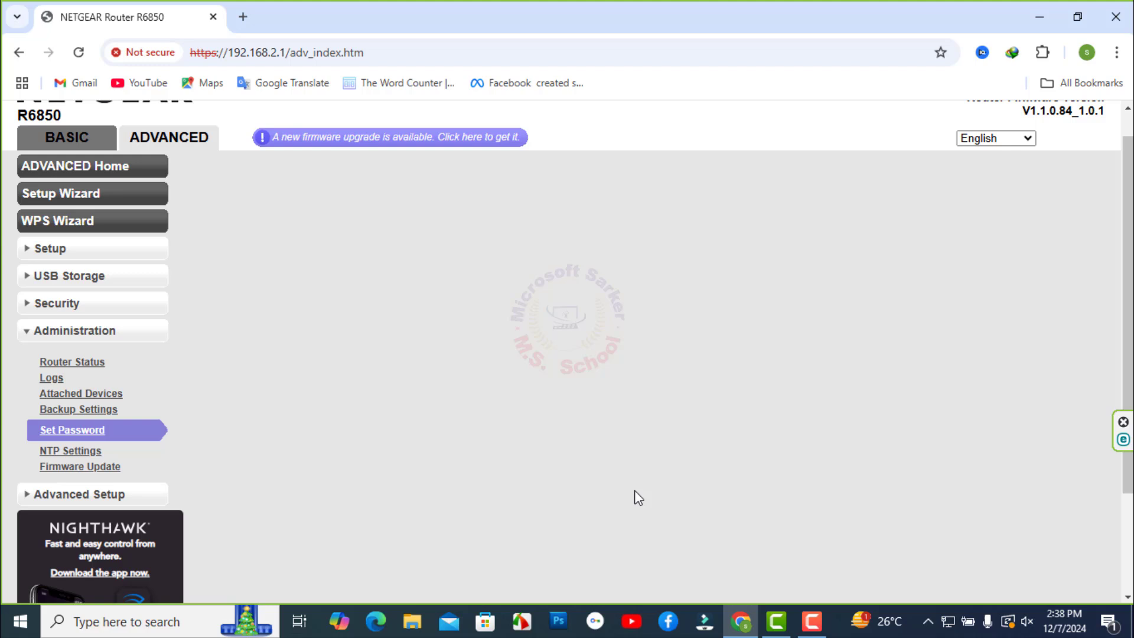
click(71, 430)
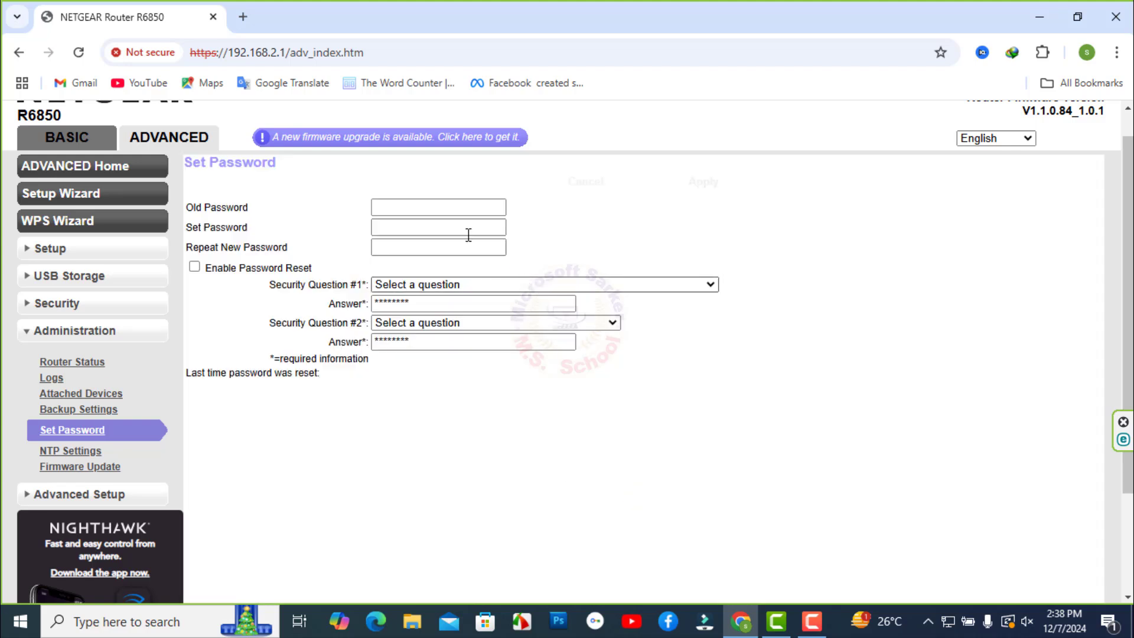
Step: Enter the old password and the new password twice, then apply
click(194, 267)
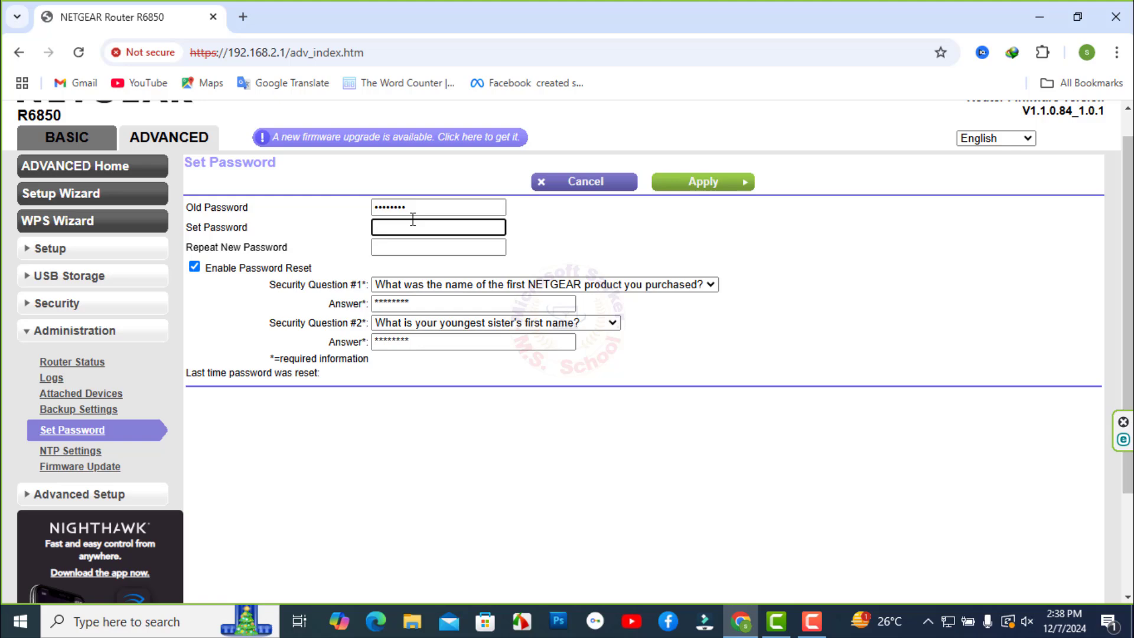
text(•••)
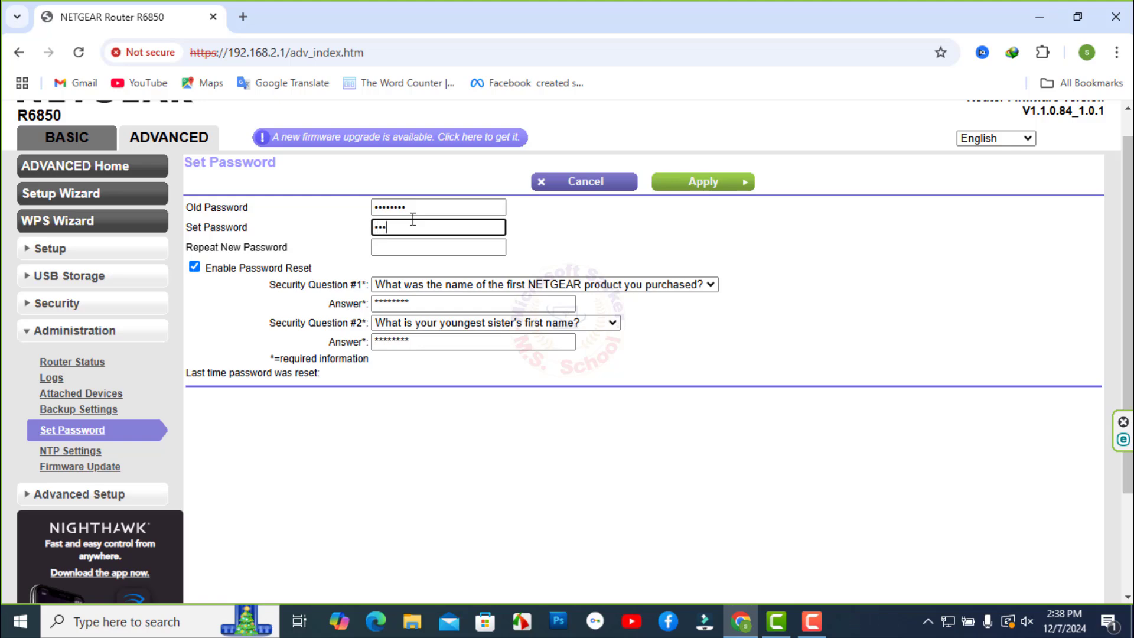
text(password)
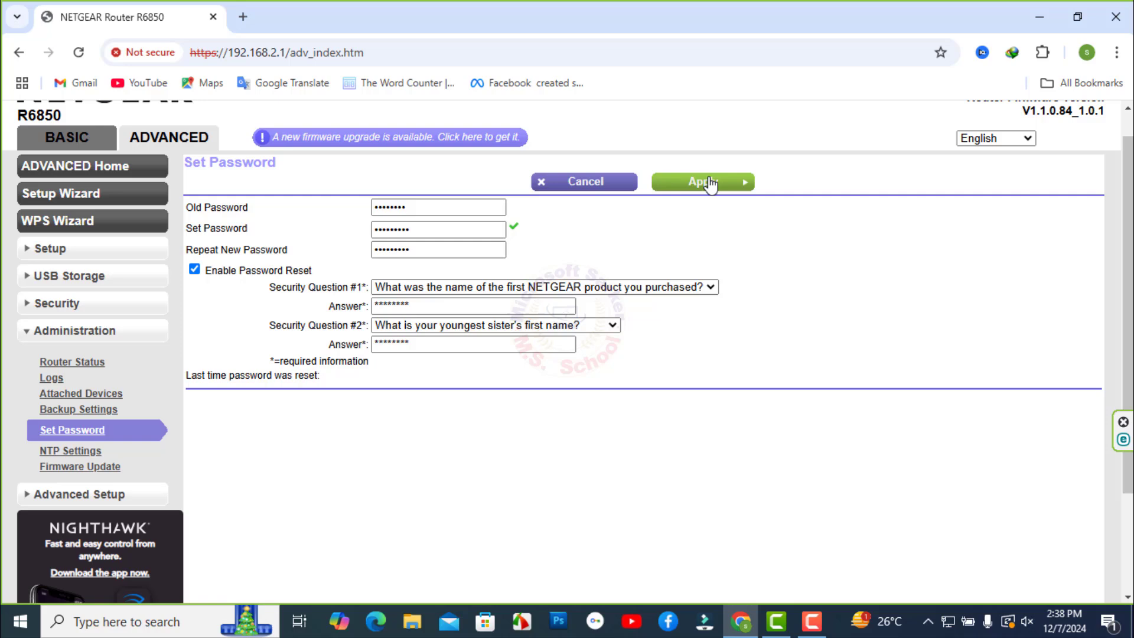
click(699, 182)
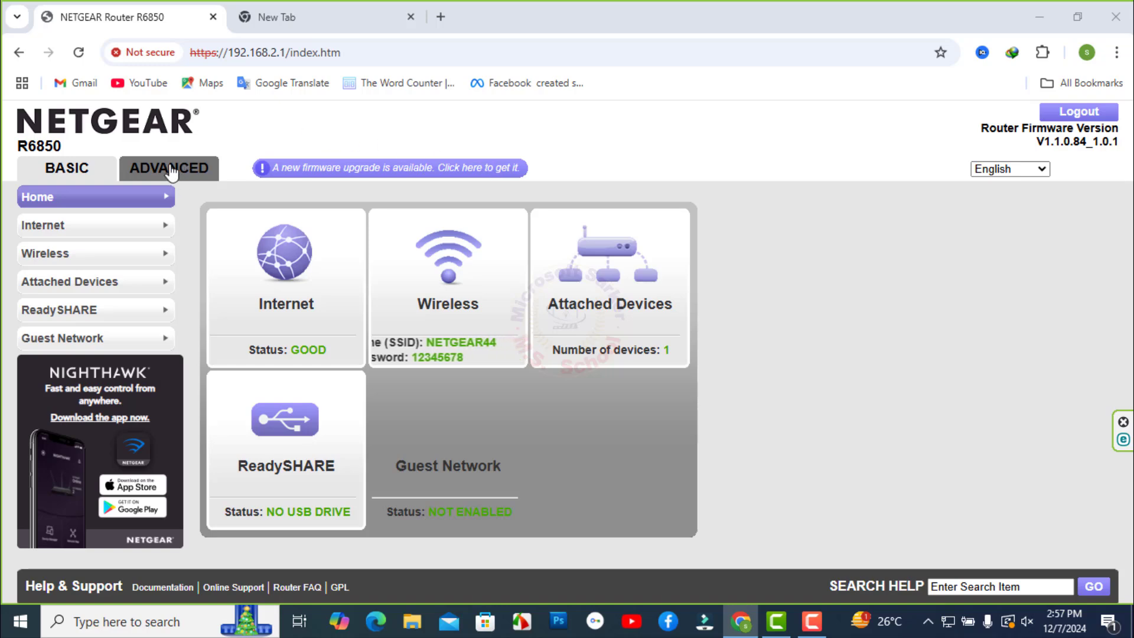
Step: Return to the ADVANCED tab and open Block Sites under Security
click(168, 168)
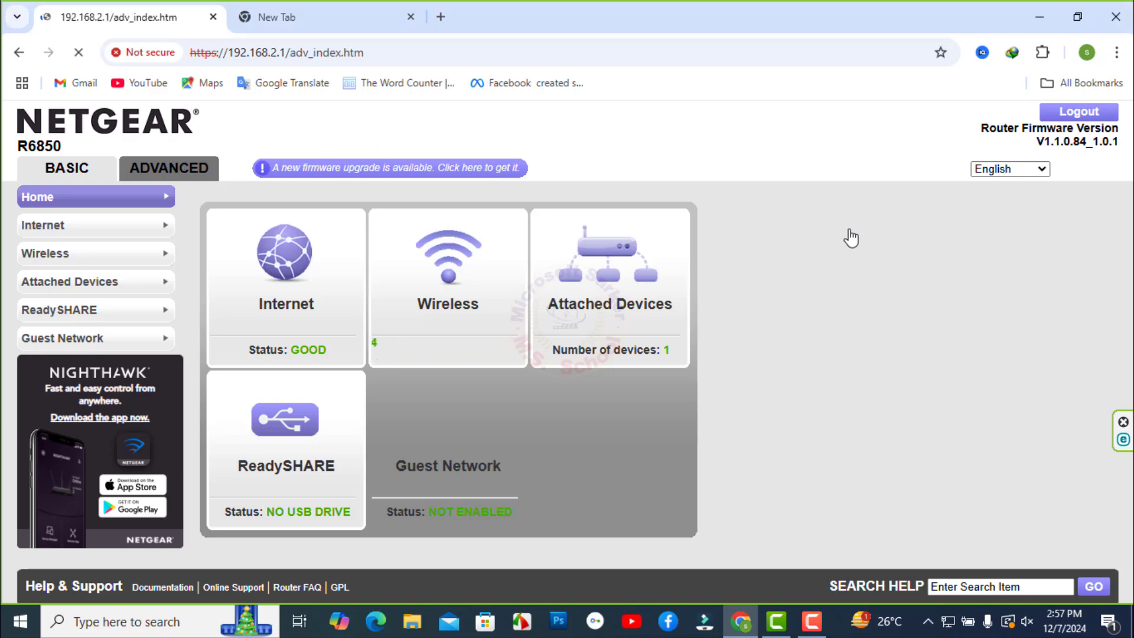
click(169, 167)
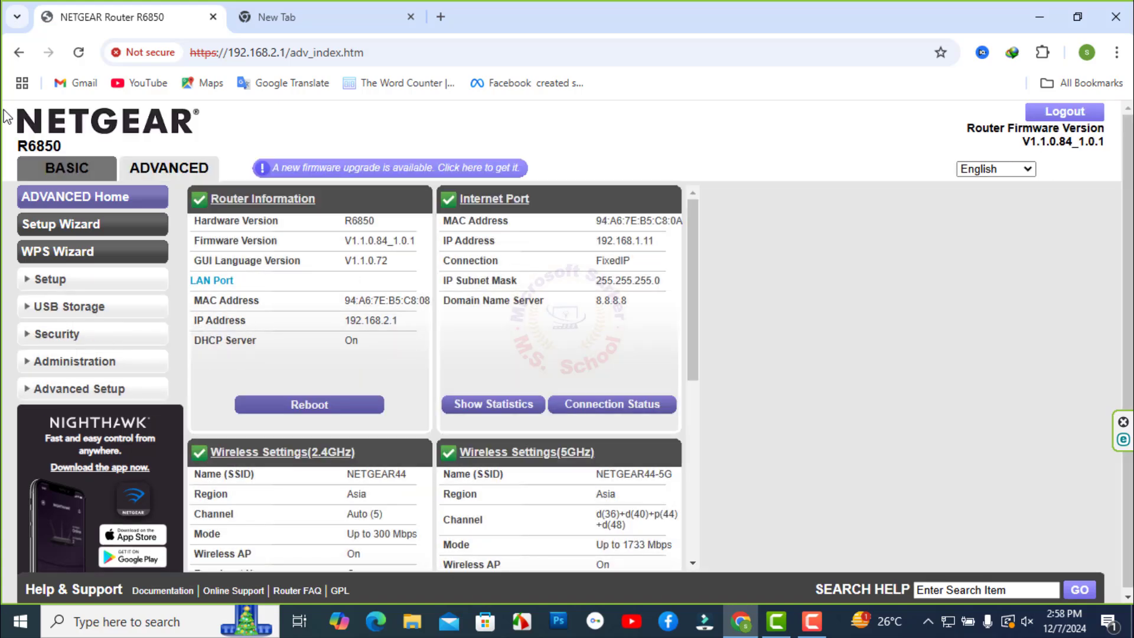
mouse_move(25, 338)
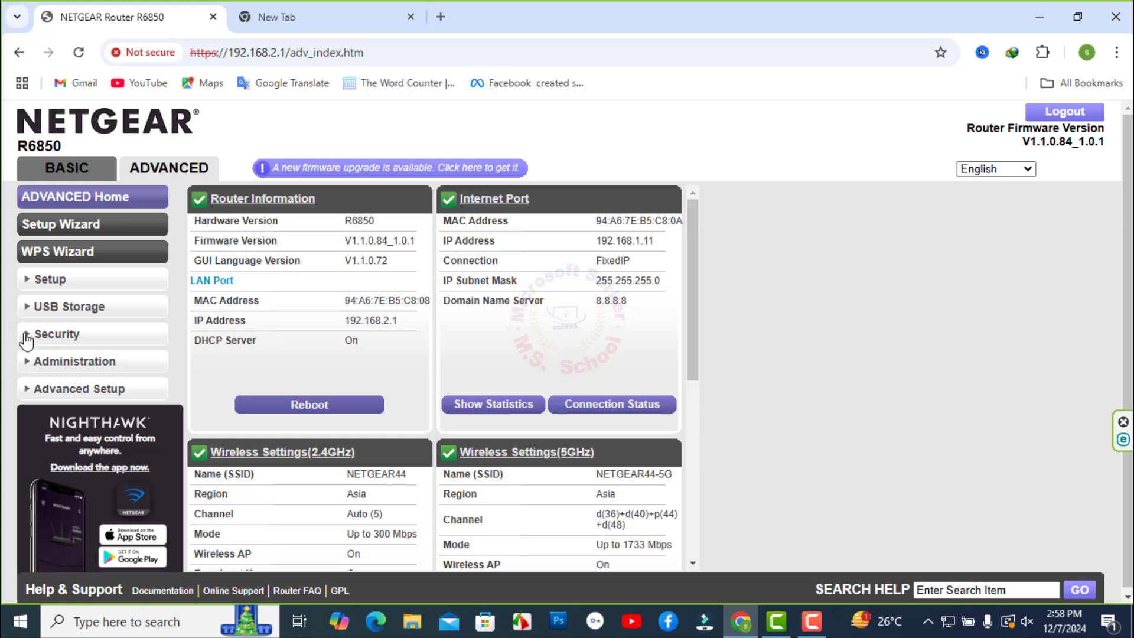
click(57, 334)
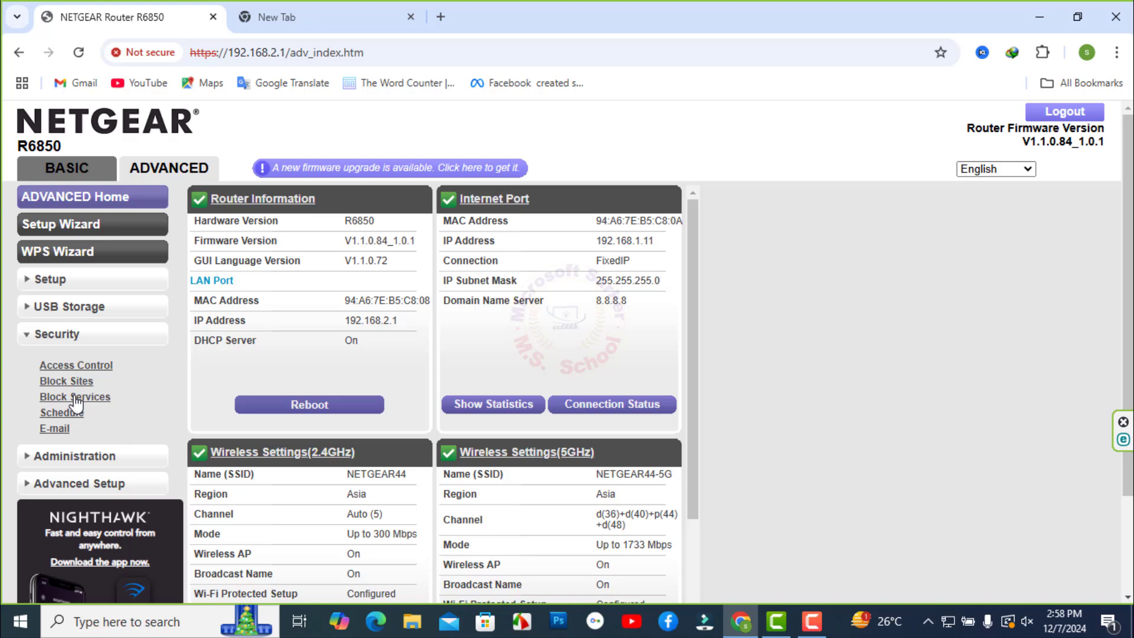
mouse_move(70, 387)
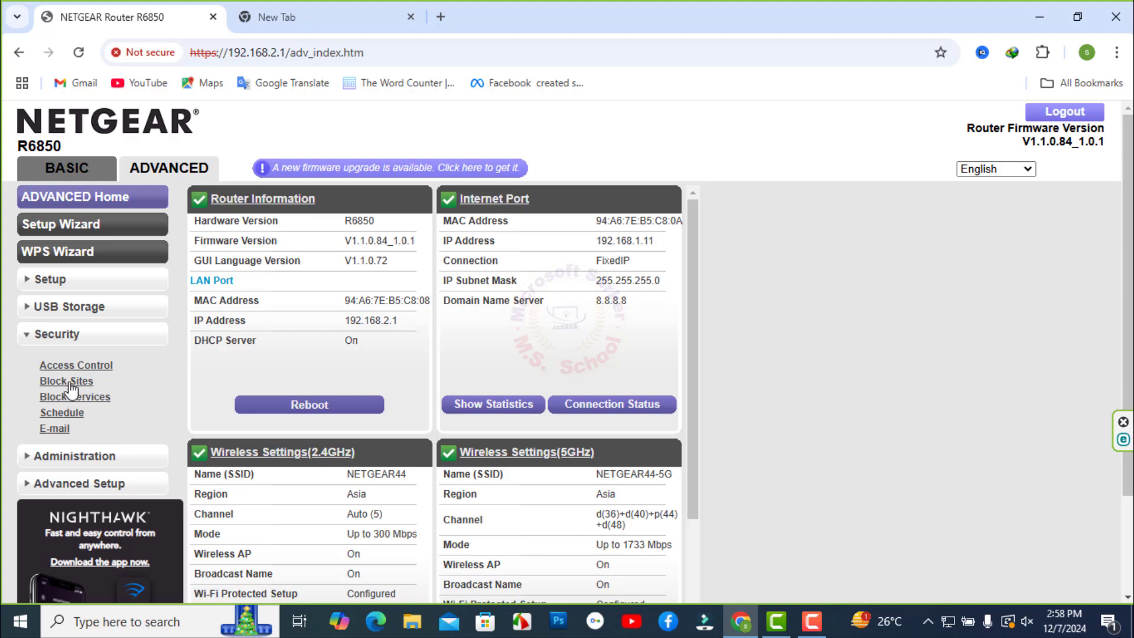
click(65, 380)
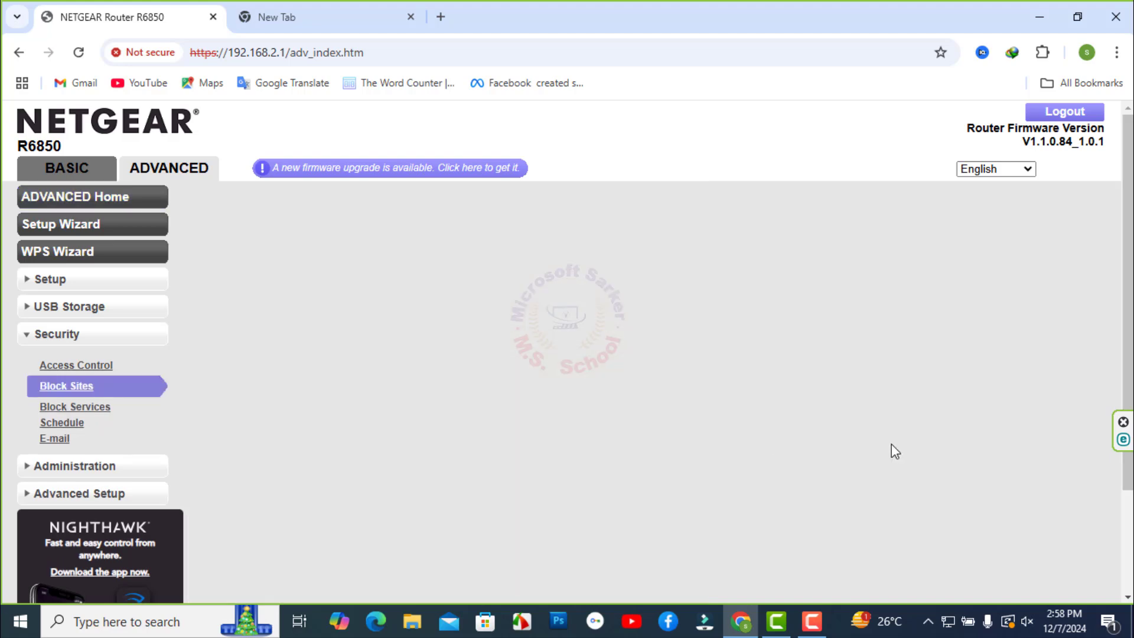
Step: Add the keyword facebook.com to the blocked sites list and apply the settings
click(66, 385)
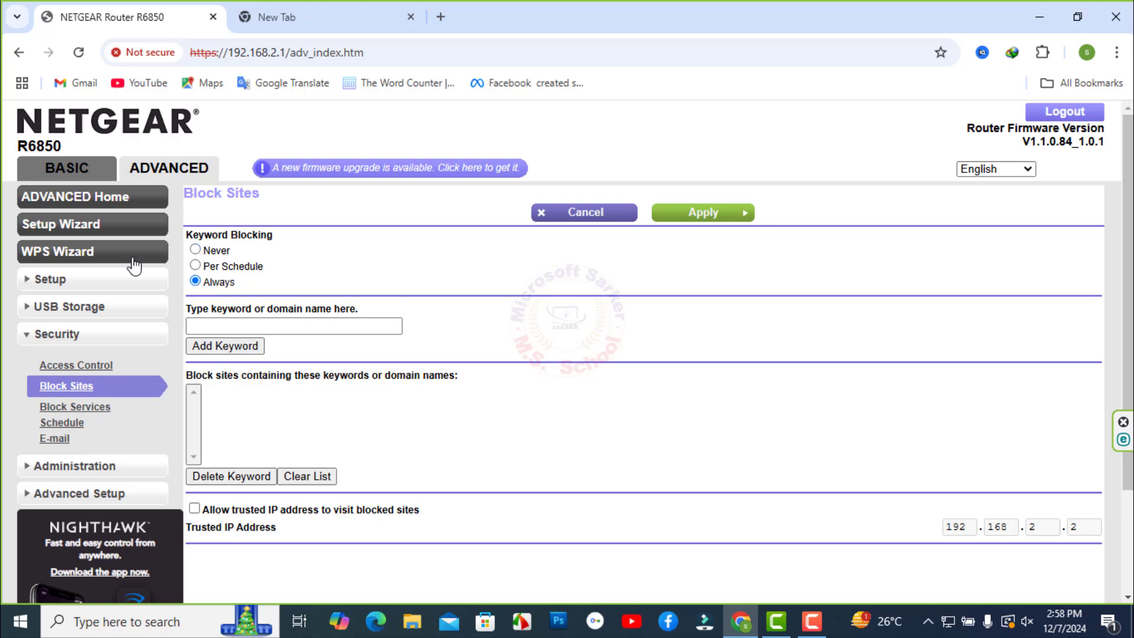
click(293, 326)
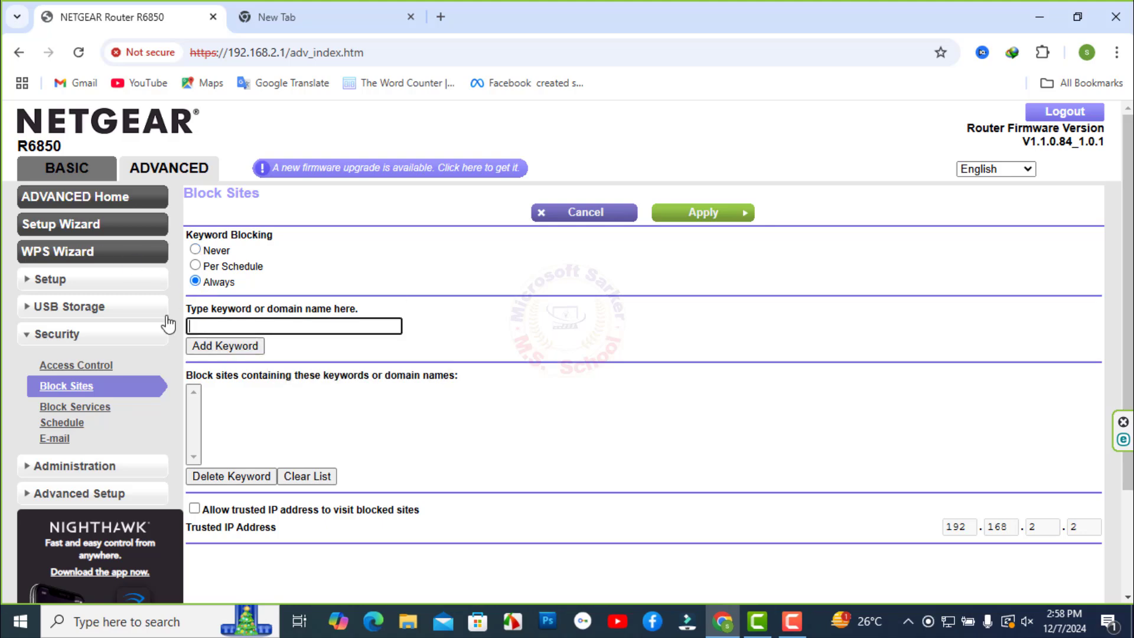
text(faceb)
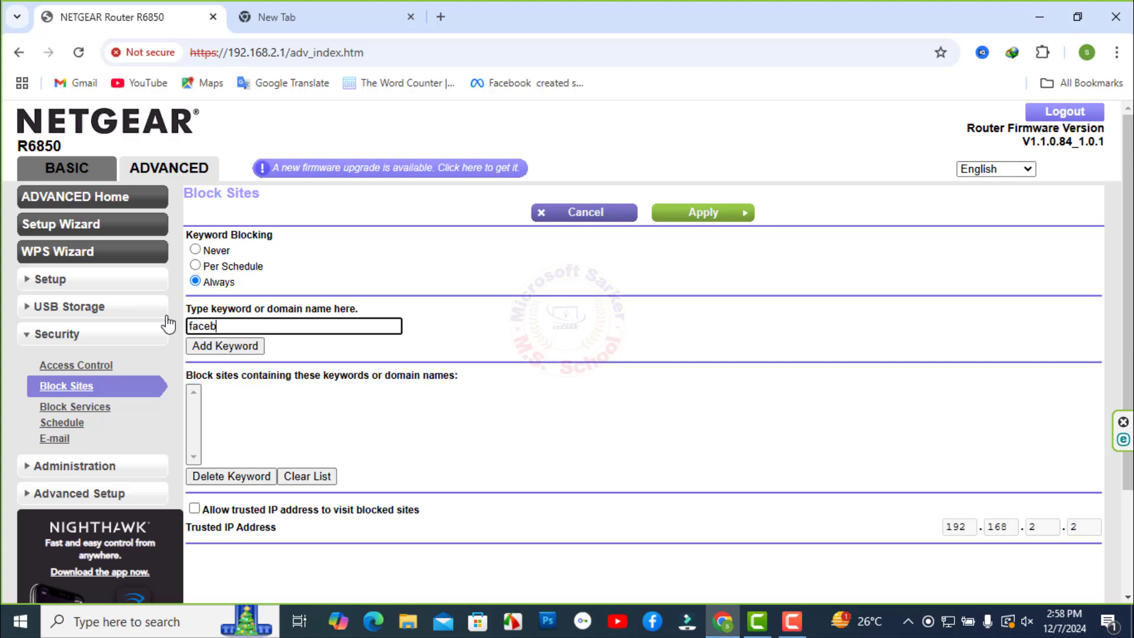
text(ook.com)
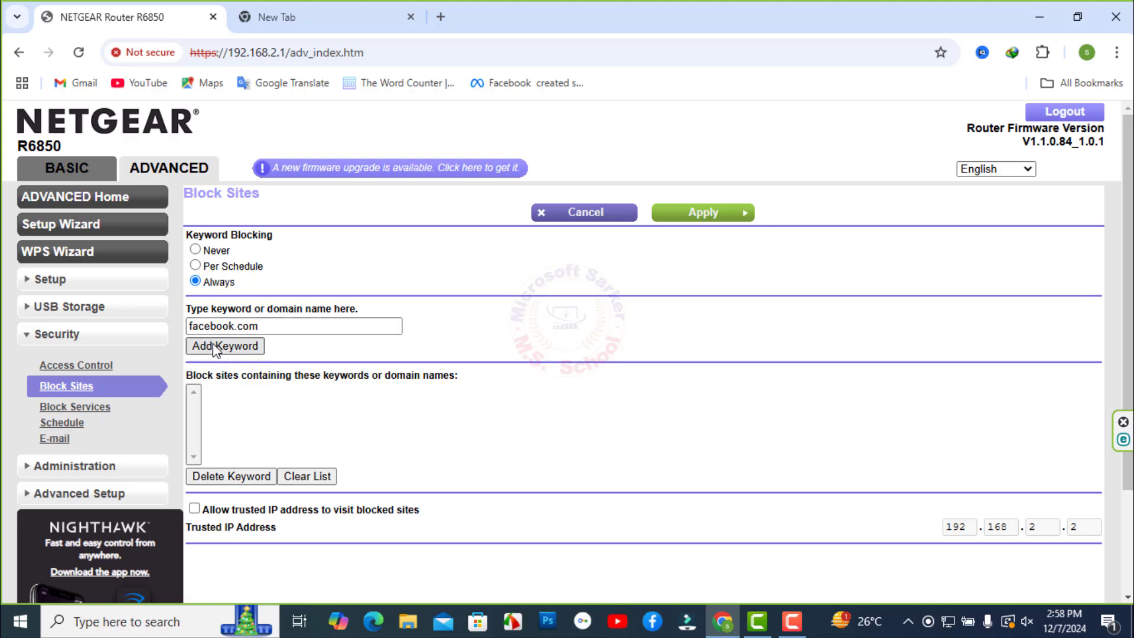
click(225, 345)
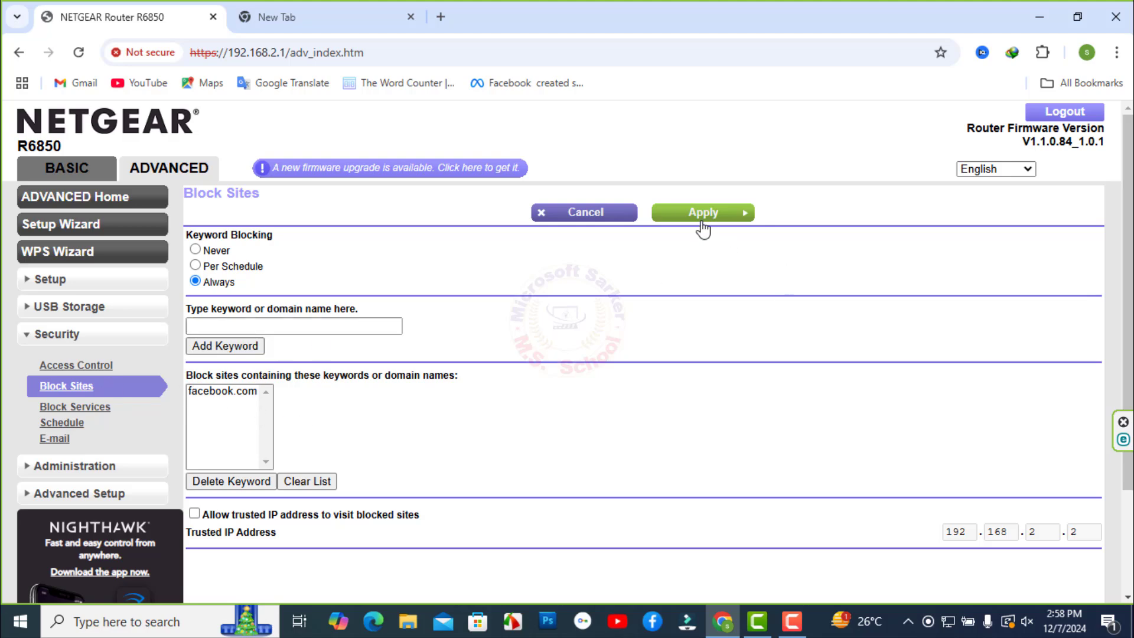
click(702, 212)
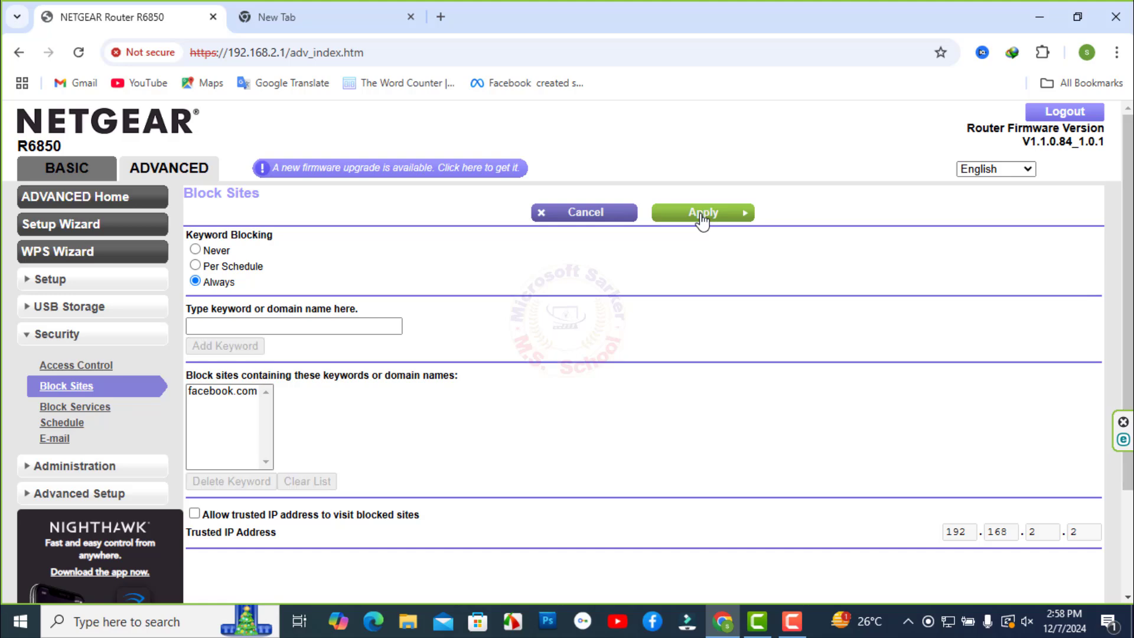
click(702, 212)
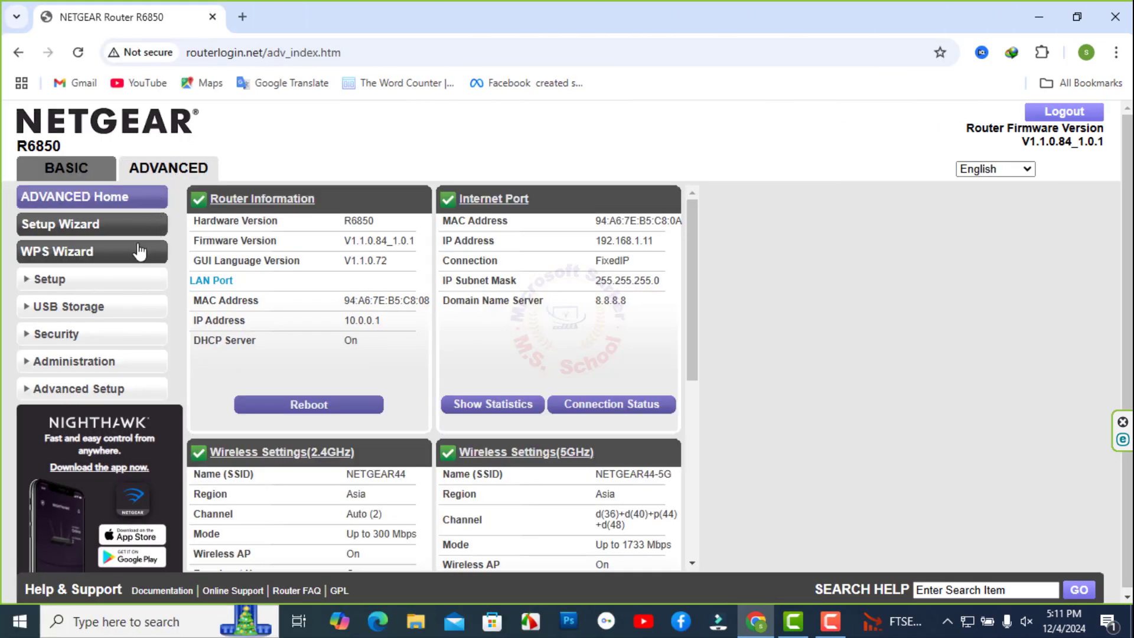
mouse_move(61, 340)
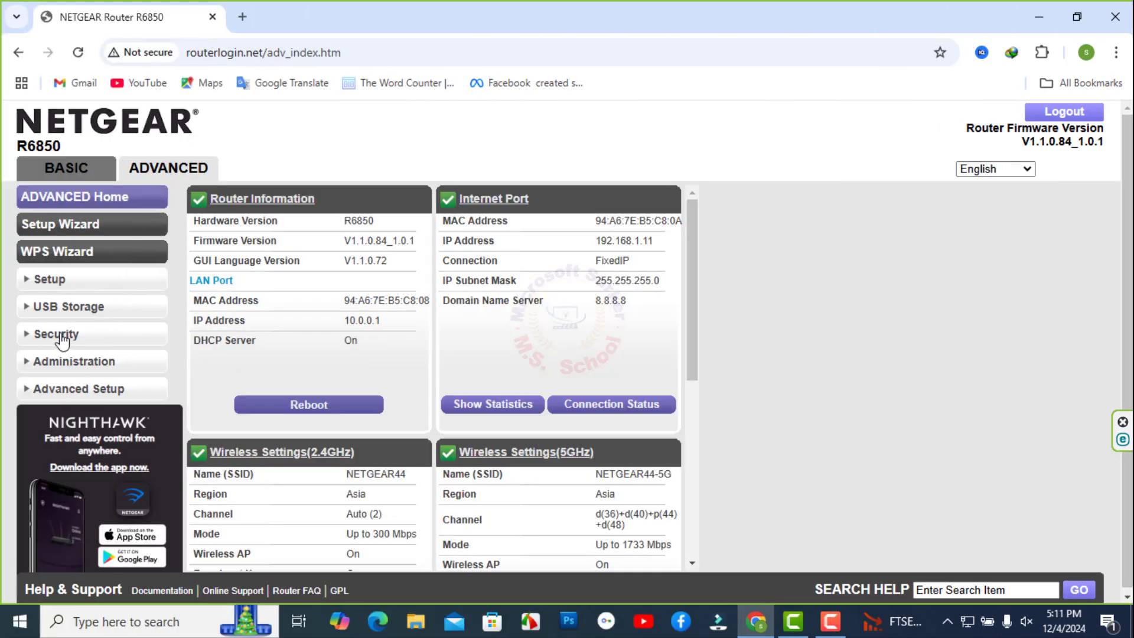
Step: Open Access Control from the Security menu
click(55, 334)
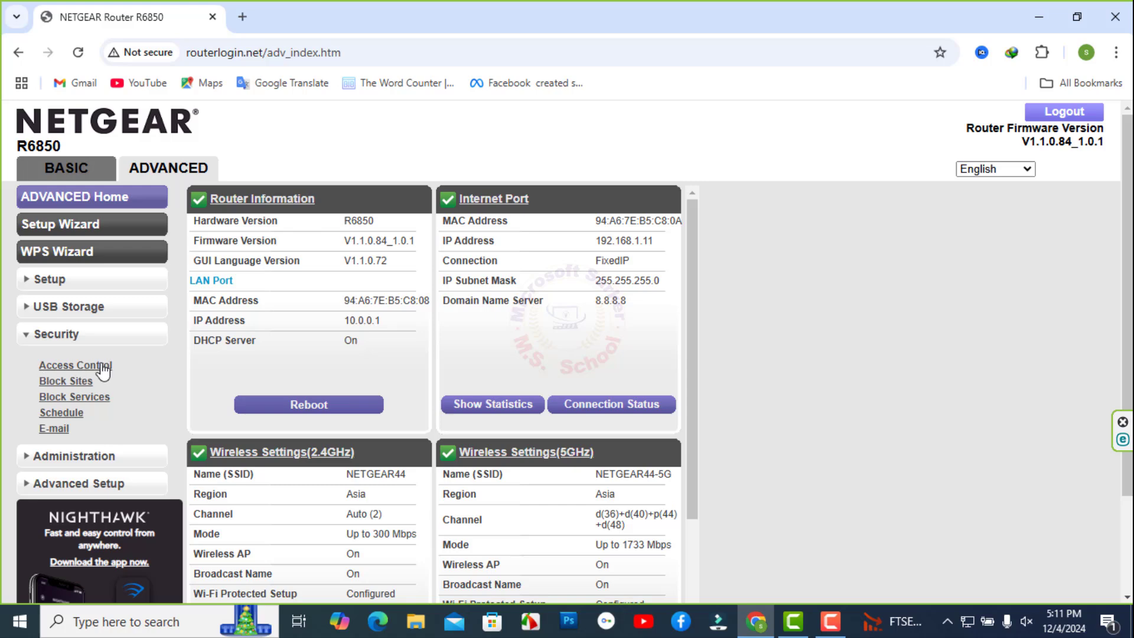
click(75, 365)
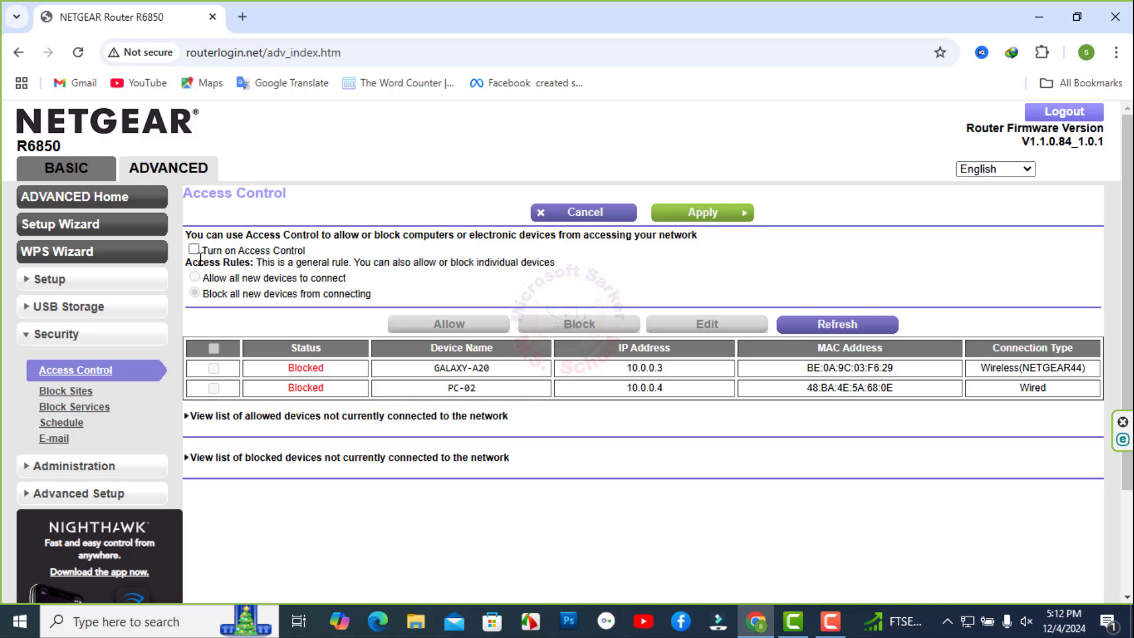
Step: Turn on Access Control, apply, and tick the GALAXY-A20 device row
click(193, 249)
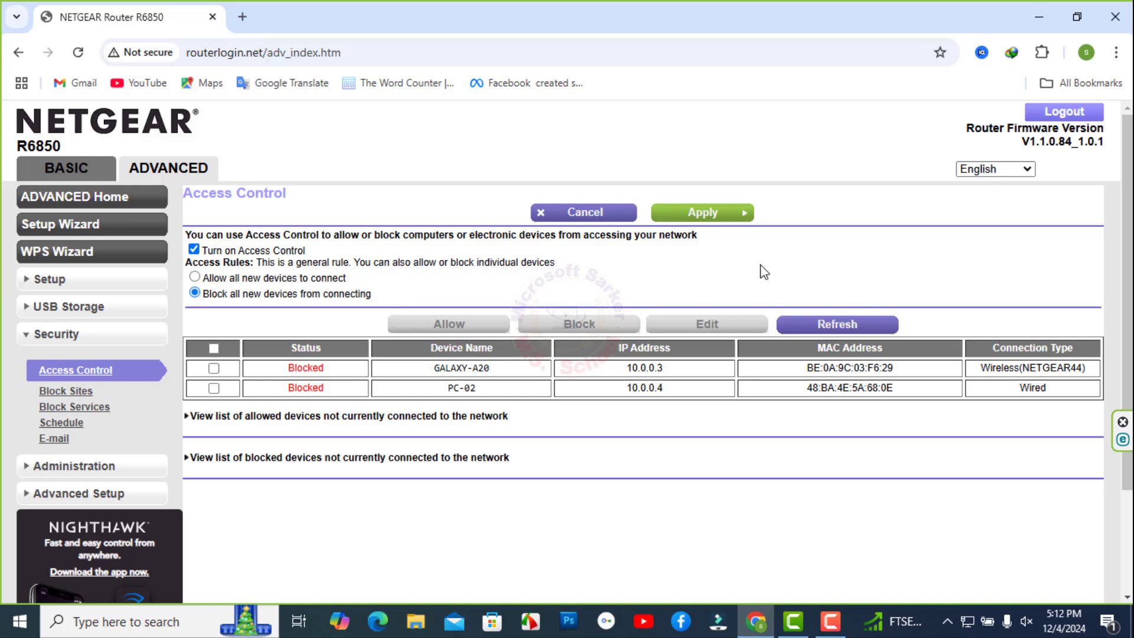
click(701, 212)
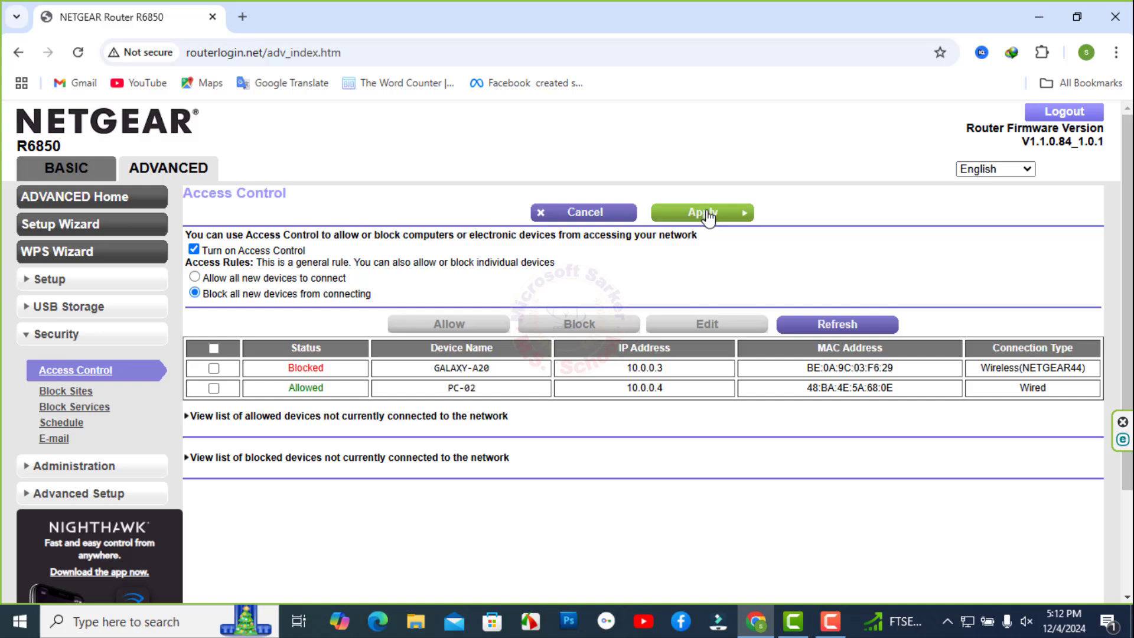
mouse_move(442, 483)
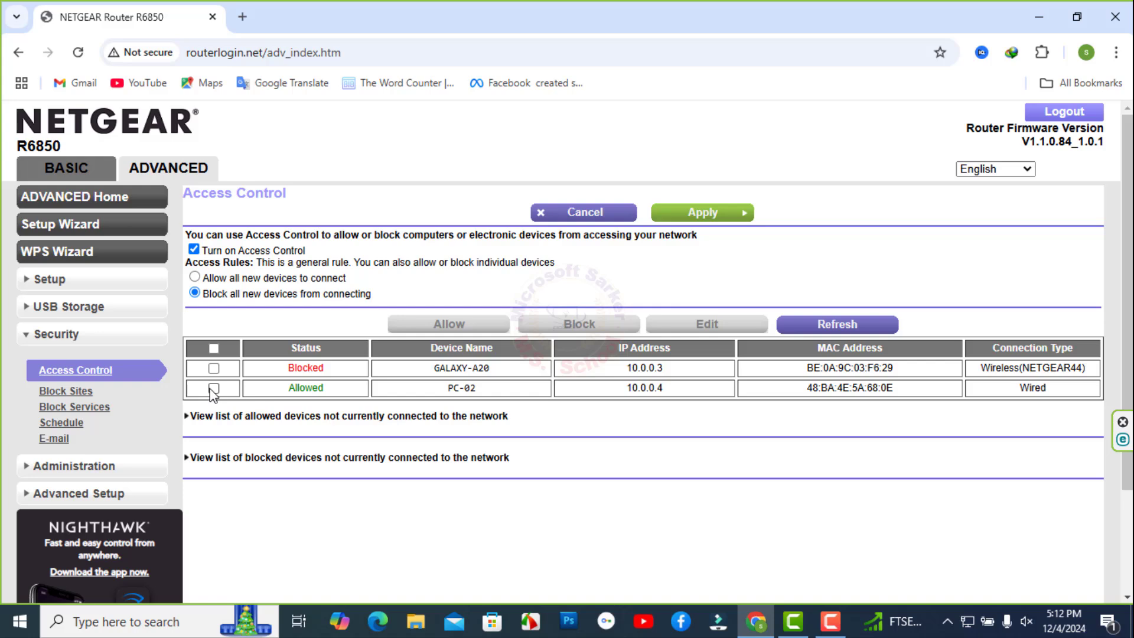
click(213, 368)
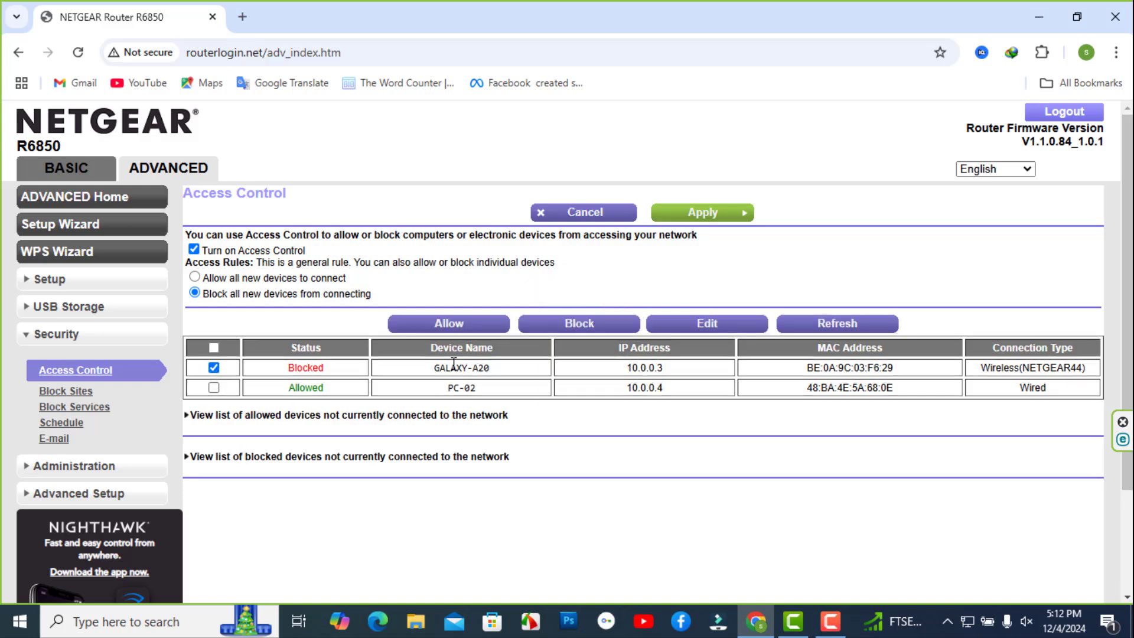
mouse_move(449, 342)
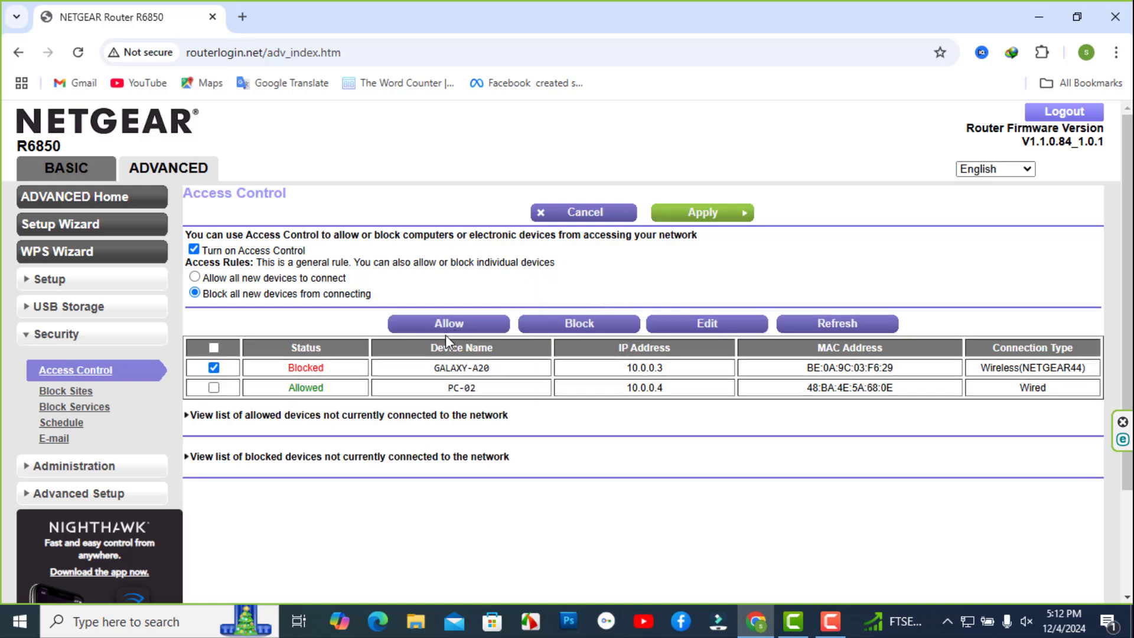